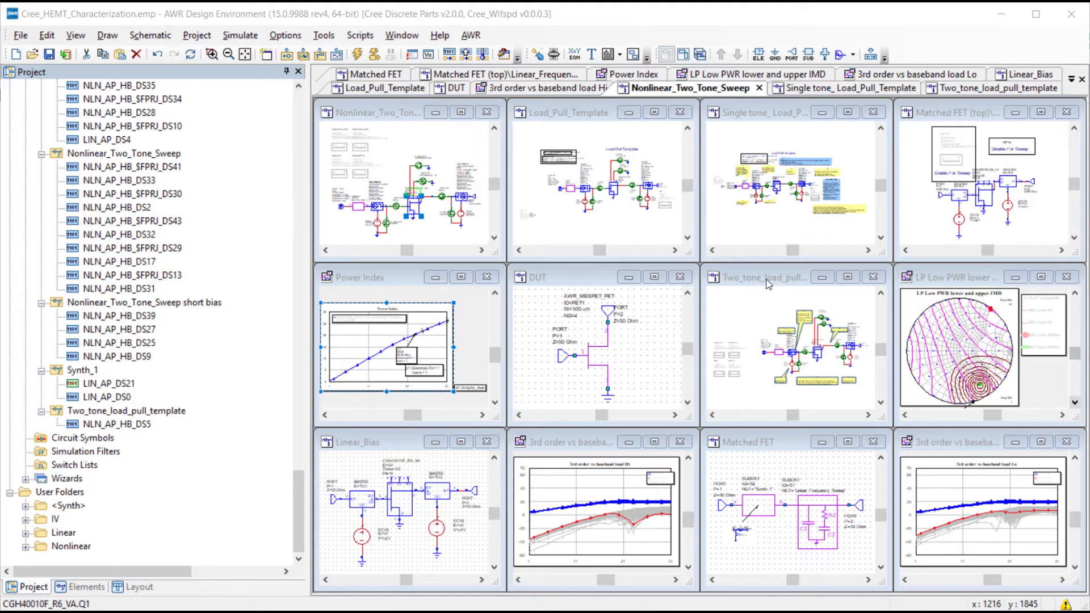
mouse_move(360, 123)
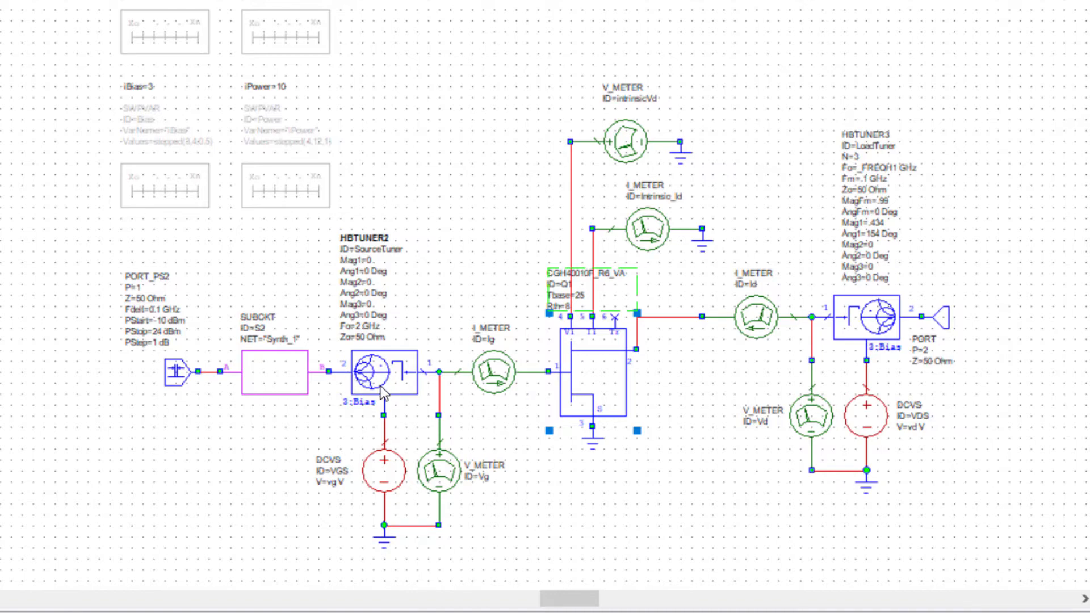
mouse_move(864, 186)
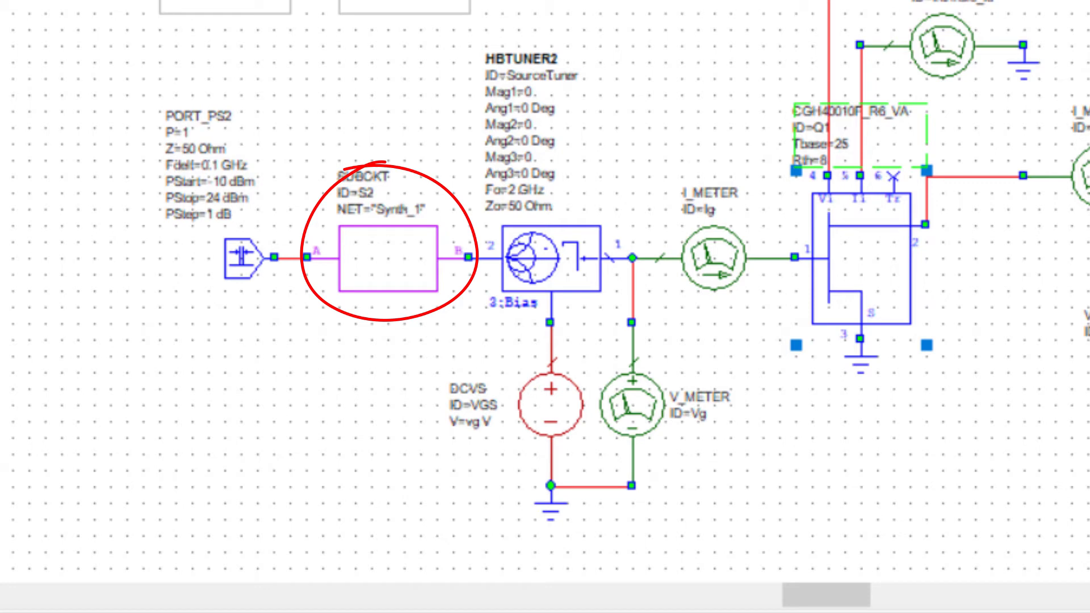
mouse_move(351, 236)
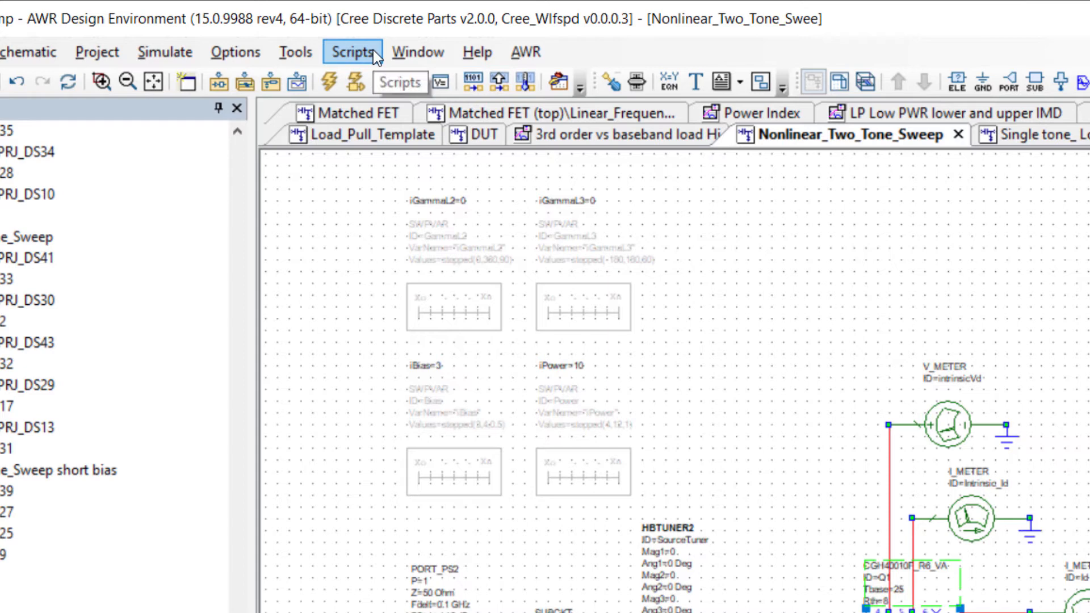
Create Load_Pull_Template 2 via the Load Pull script and open the HBTUNER3 tuner's parameters.
click(352, 51)
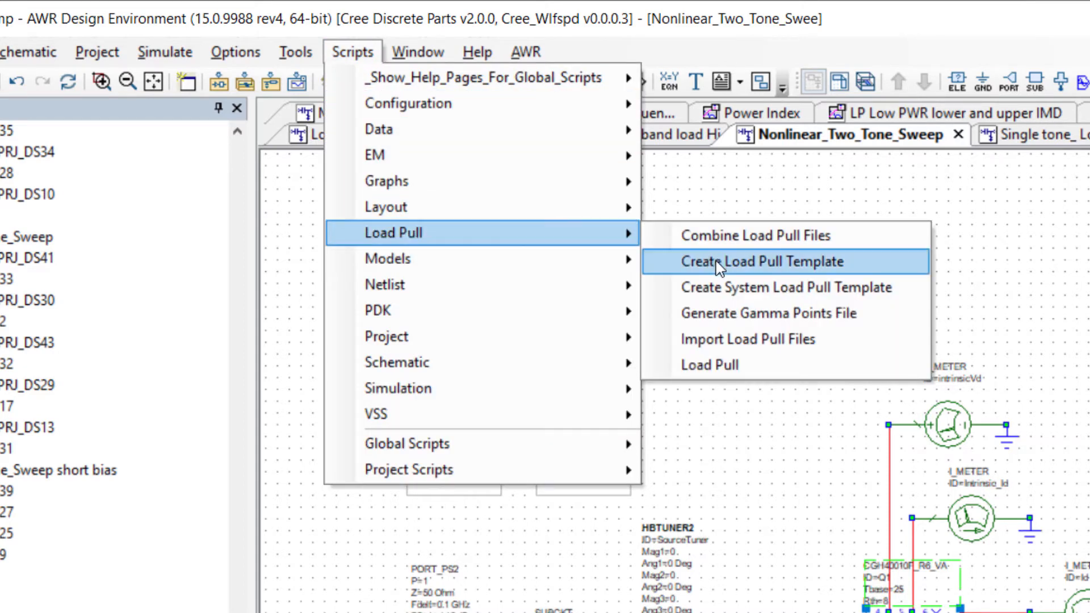
click(762, 261)
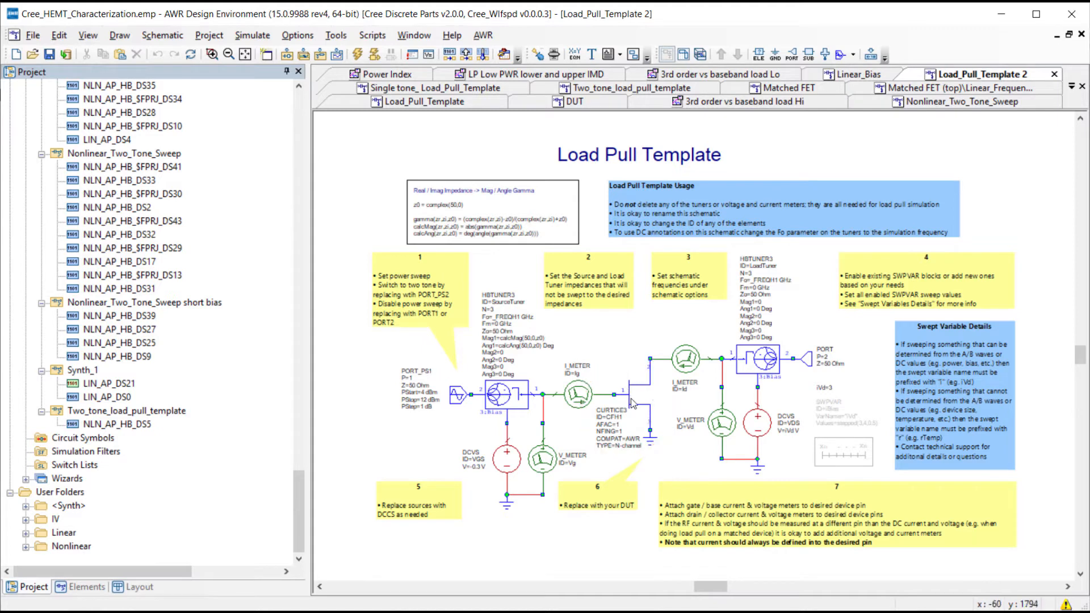
right_click(632, 403)
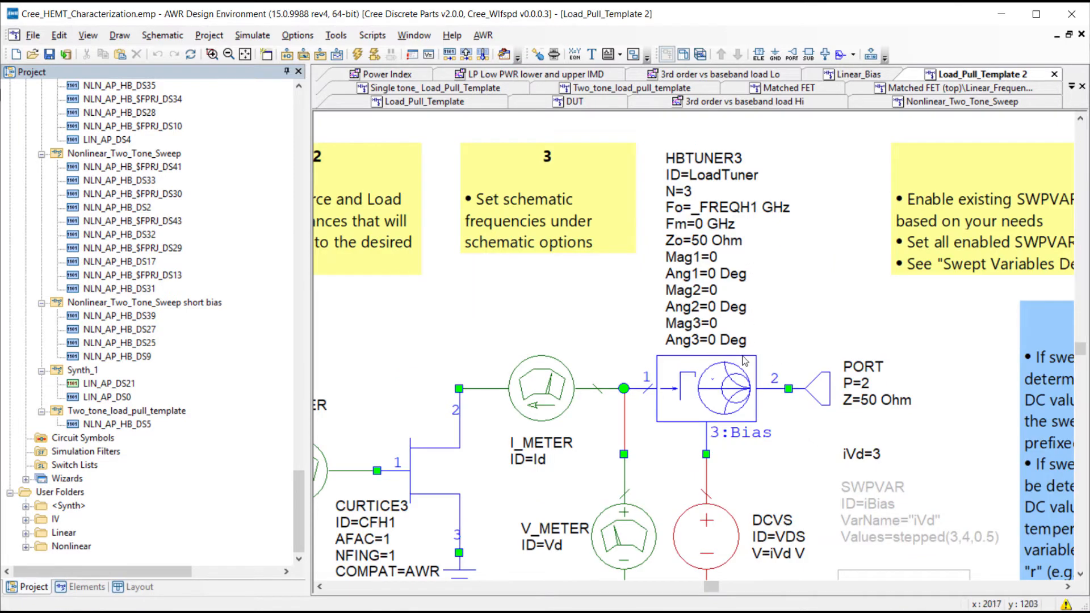
mouse_move(715, 385)
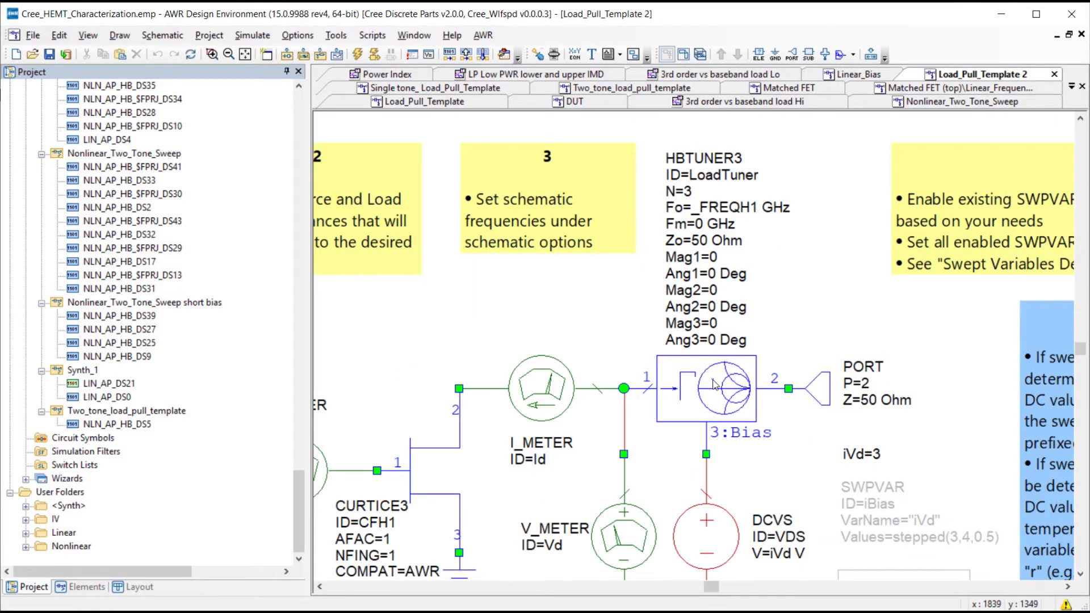
double_click(706, 387)
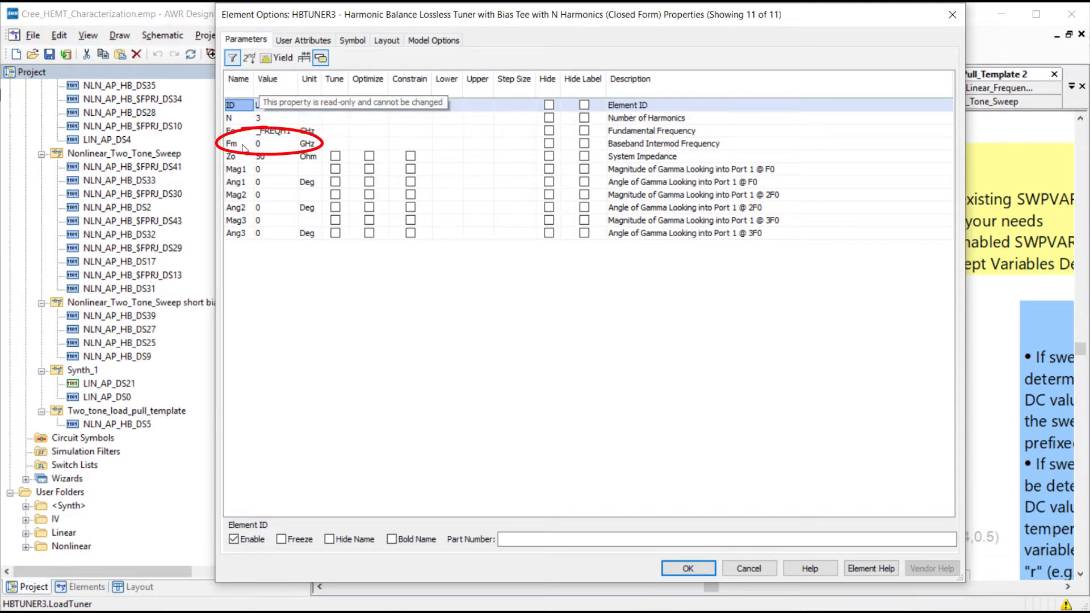
mouse_move(287, 151)
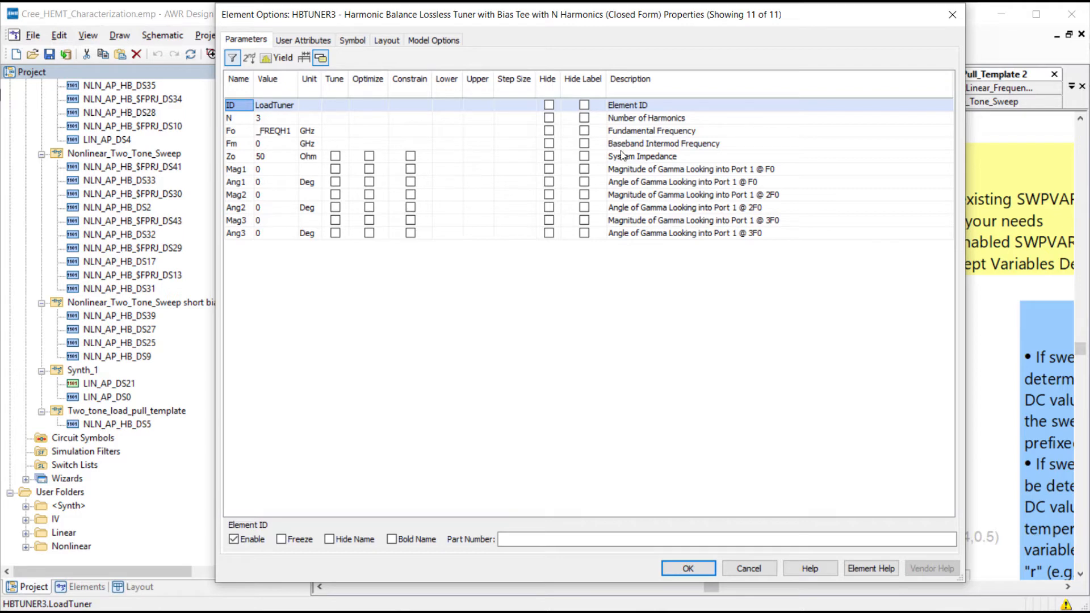
mouse_move(618, 154)
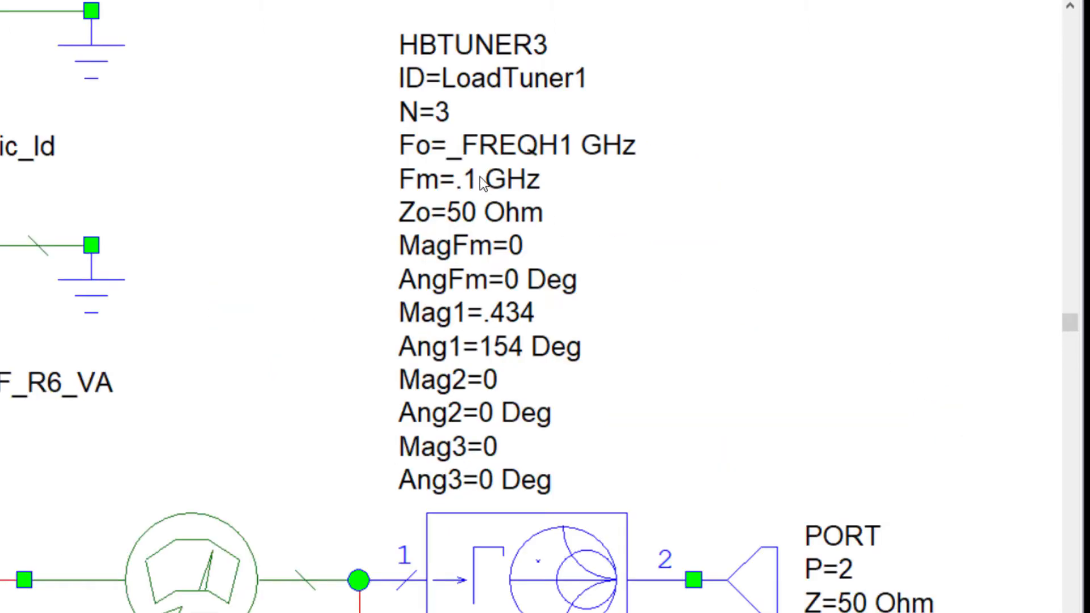
mouse_move(275, 329)
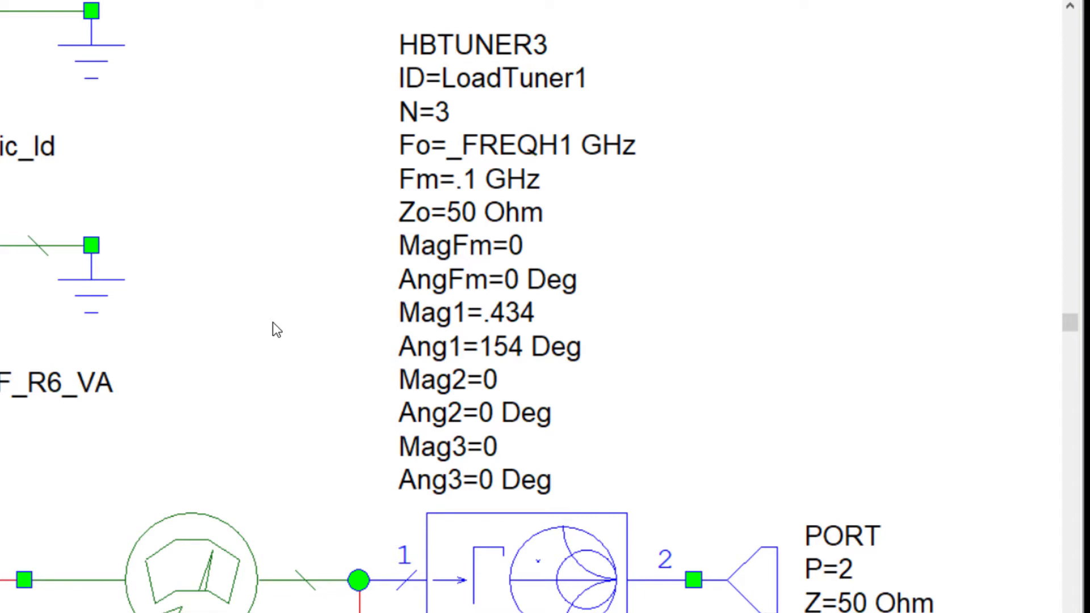
right_click(276, 328)
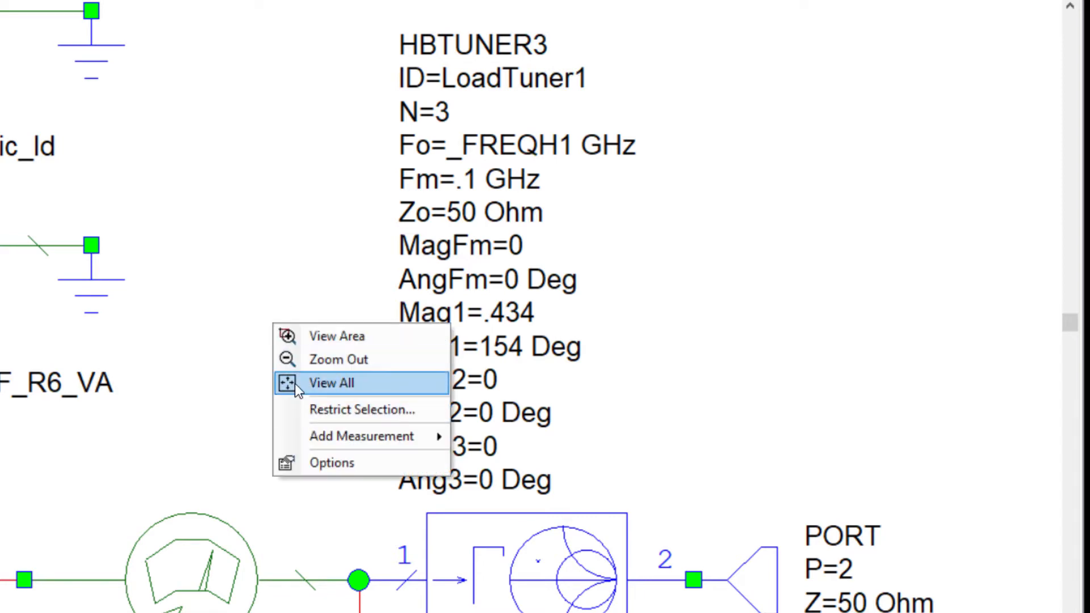
click(329, 383)
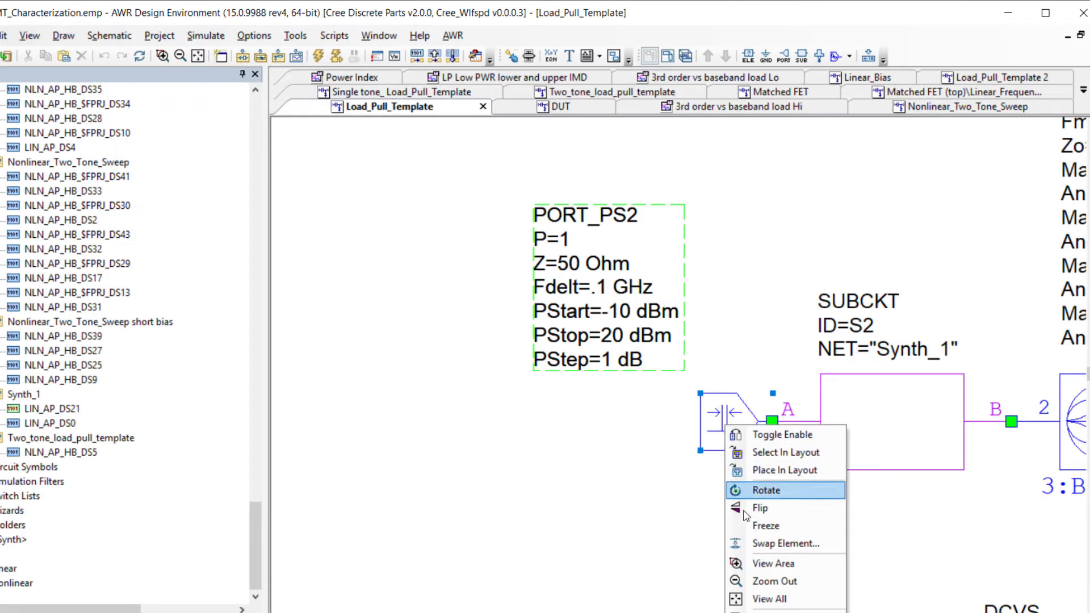
click(785, 544)
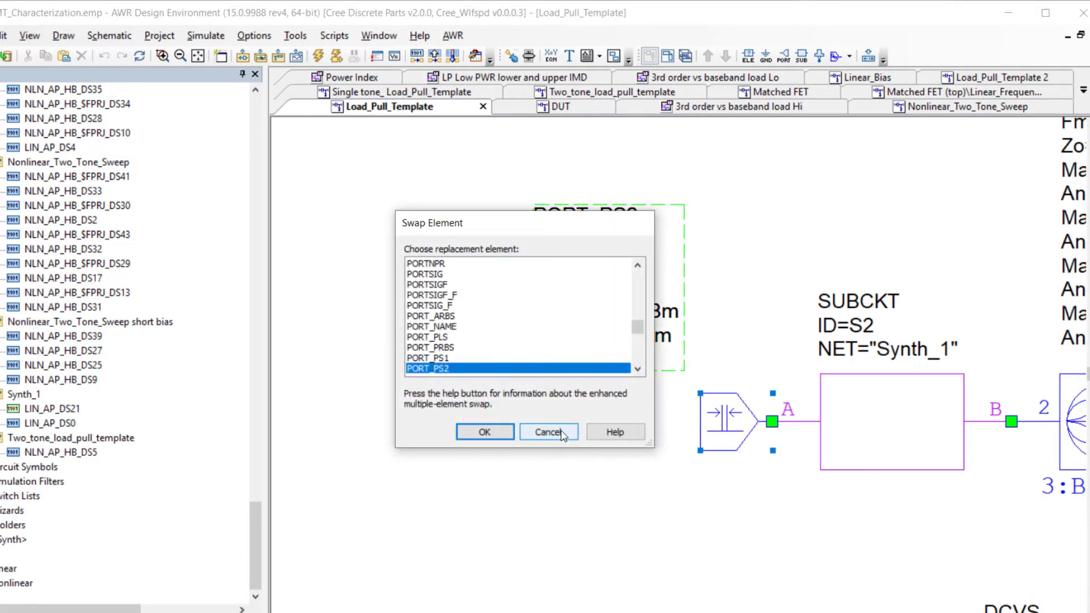
click(548, 431)
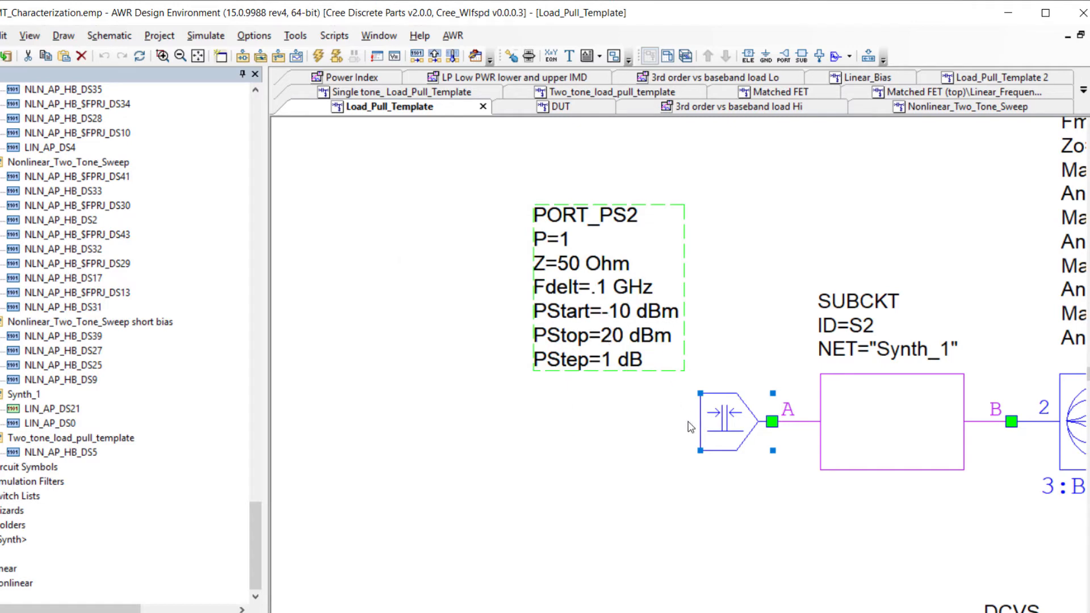
mouse_move(703, 427)
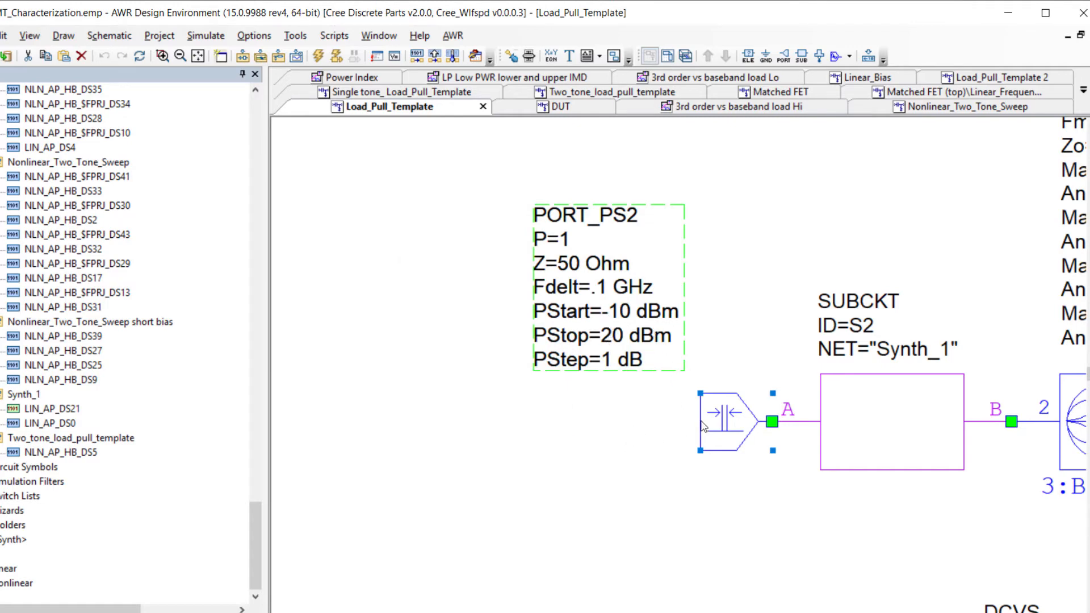
mouse_move(600, 293)
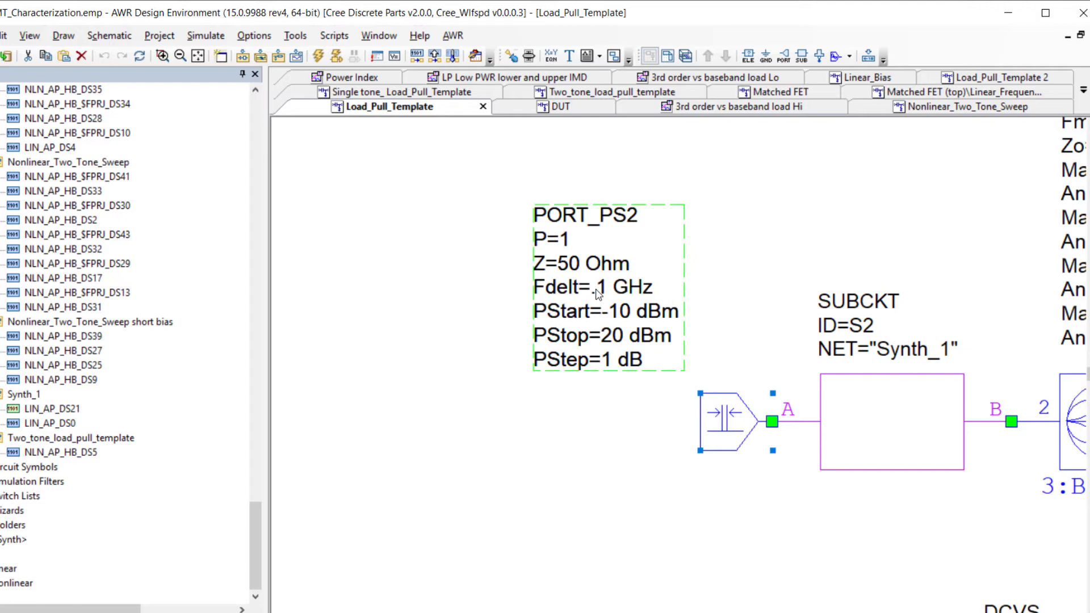
mouse_move(607, 294)
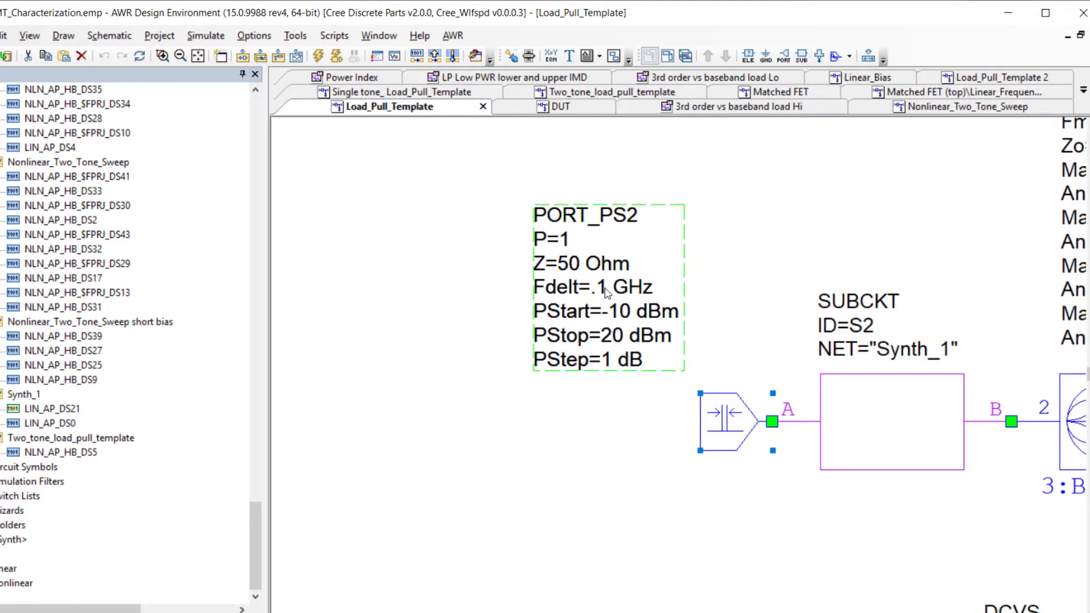
mouse_move(629, 309)
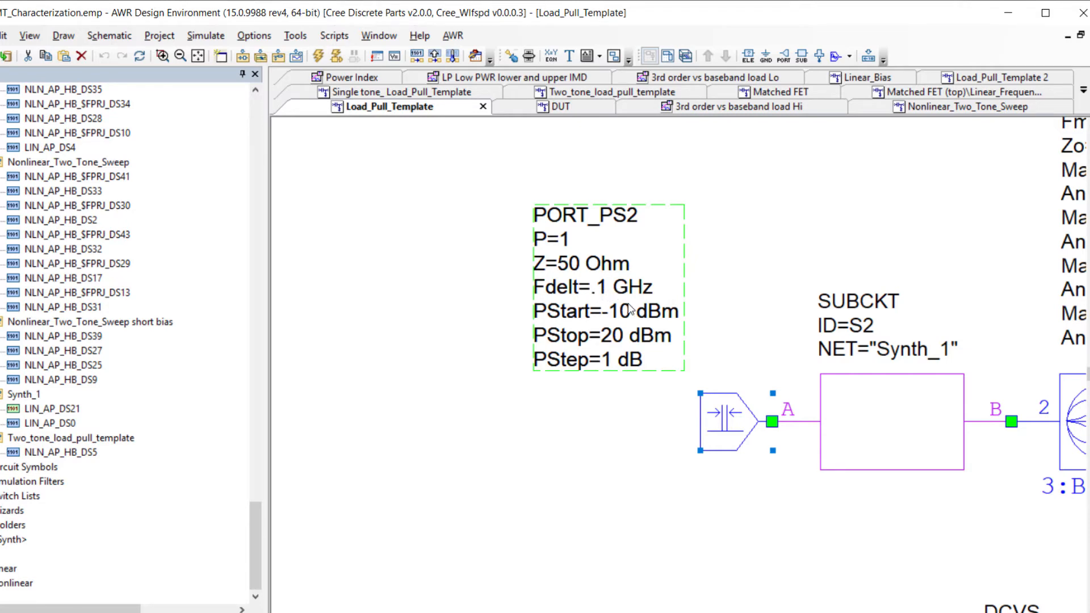
mouse_move(608, 293)
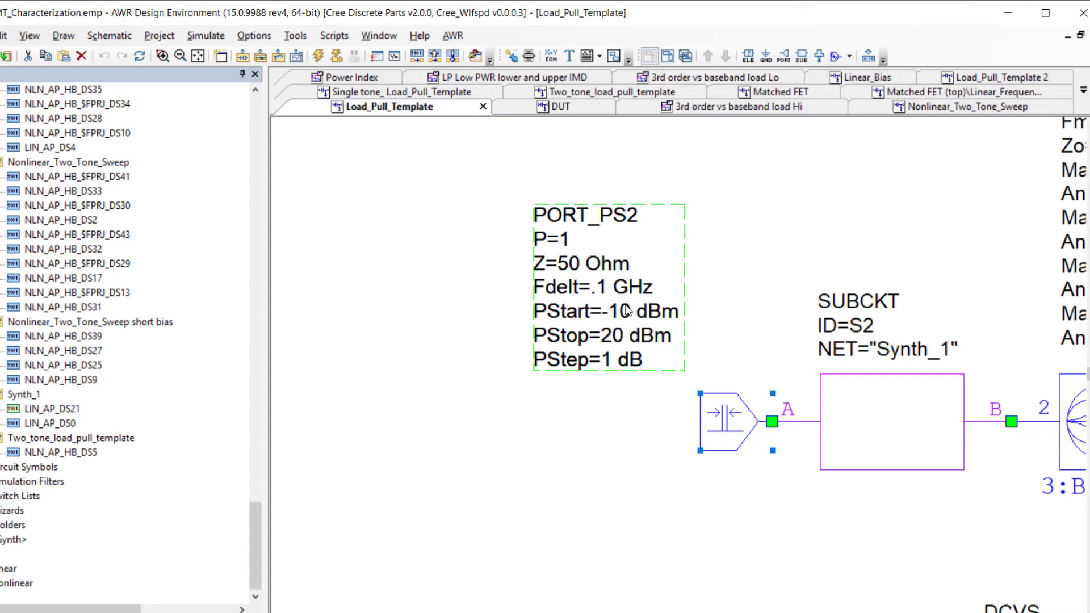
click(335, 35)
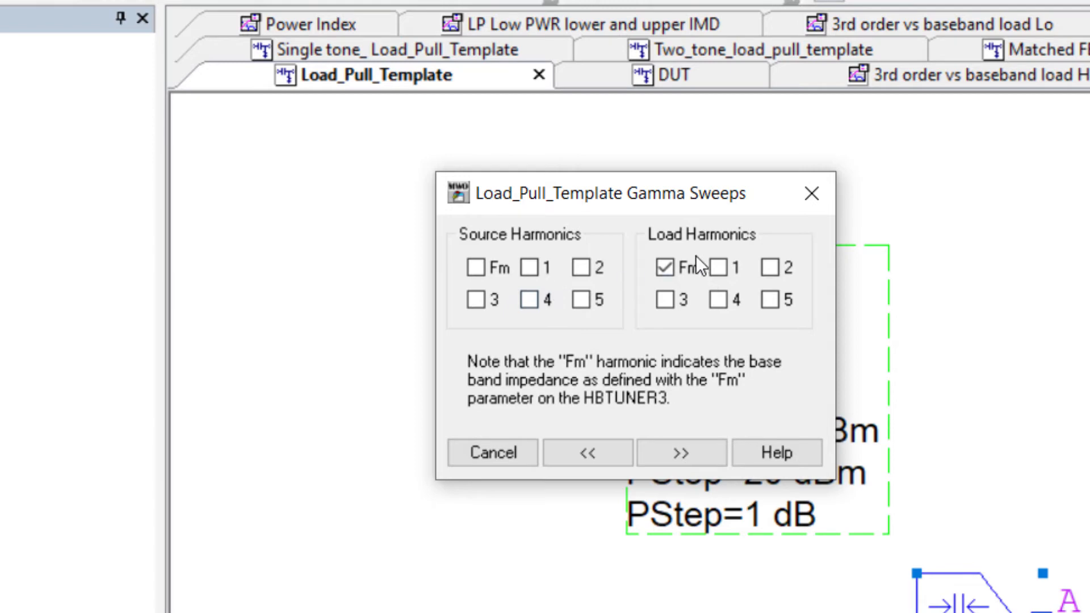
Enable Fm under Load Harmonics in Gamma Sweeps and advance to its gamma settings.
click(665, 267)
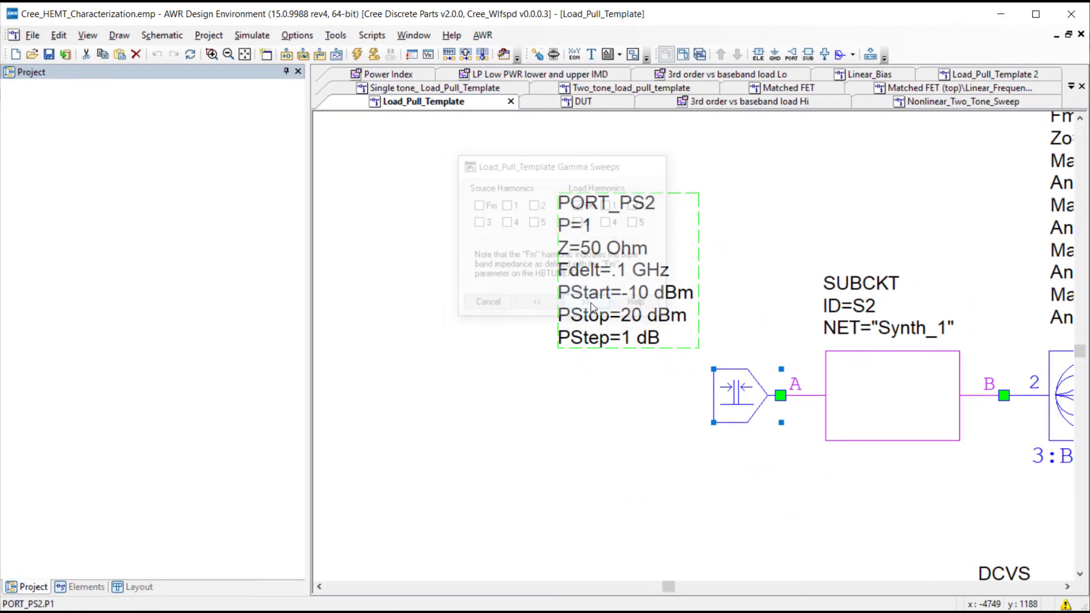
click(489, 301)
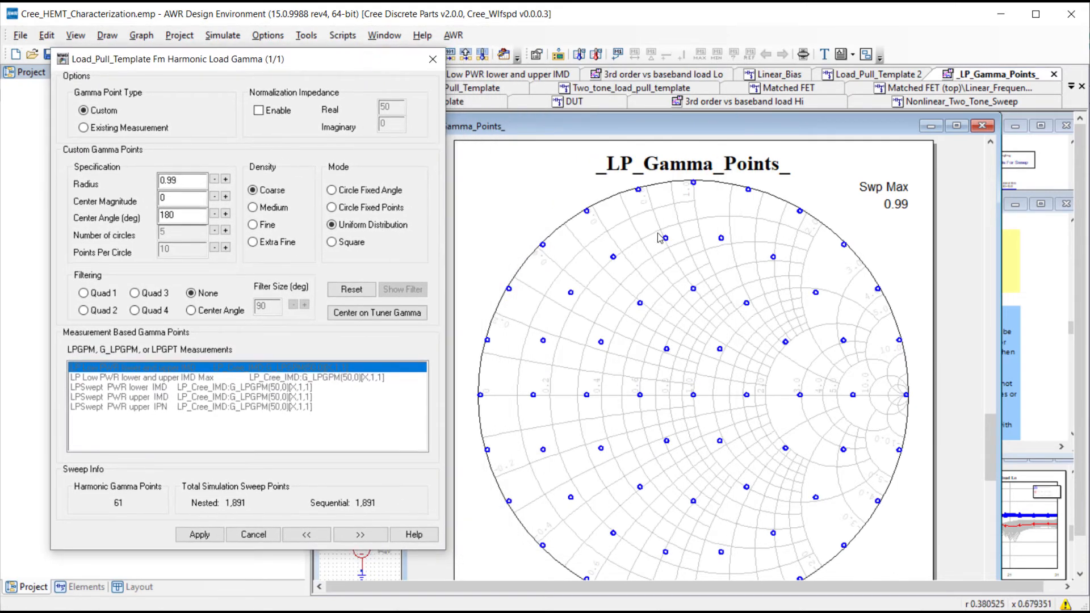
mouse_move(825, 311)
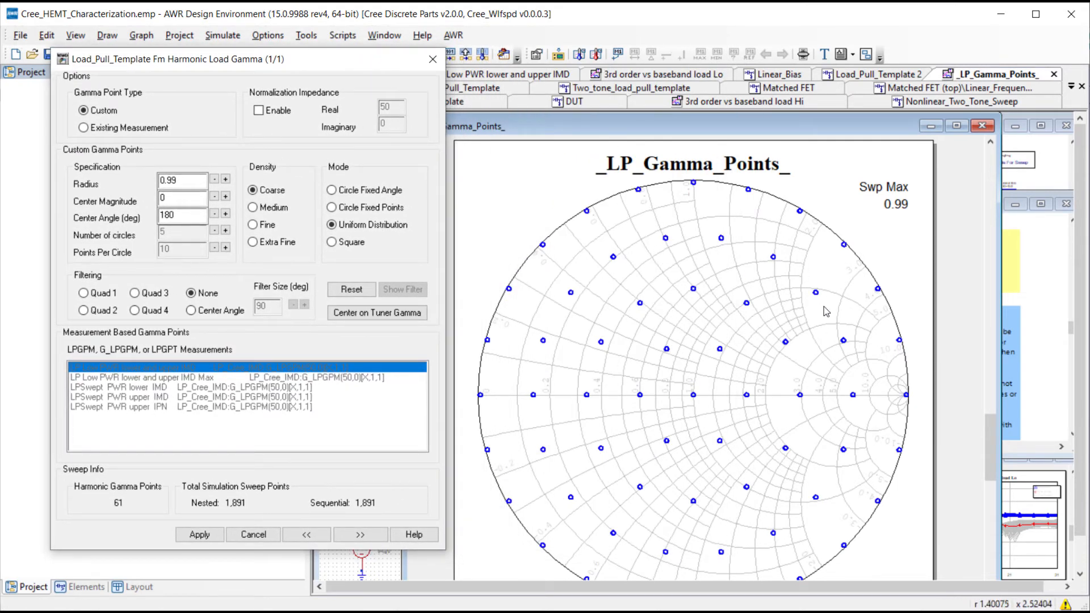
mouse_move(685, 393)
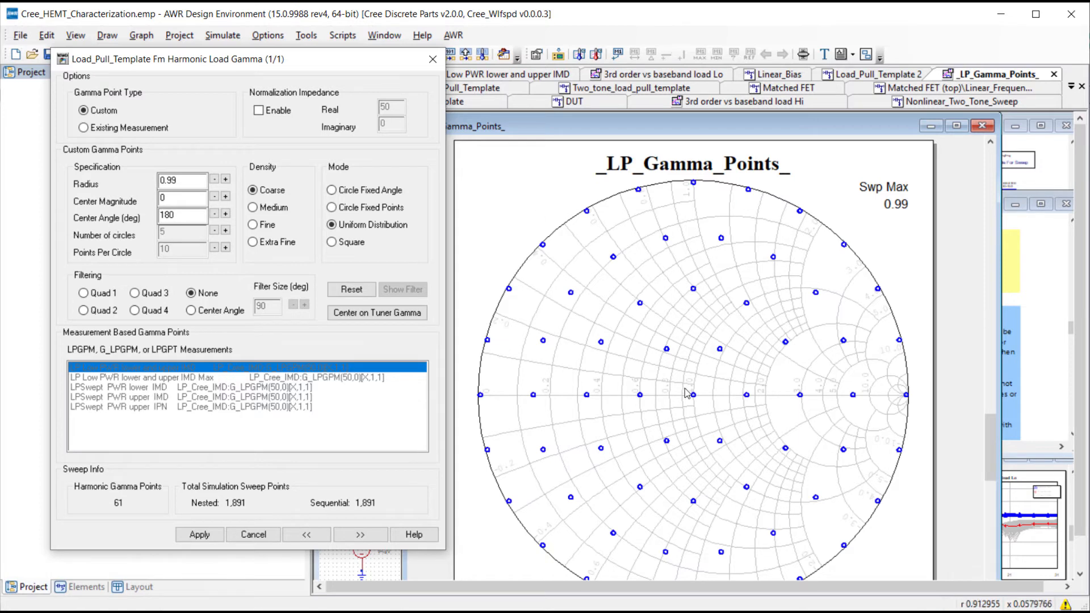
mouse_move(544, 464)
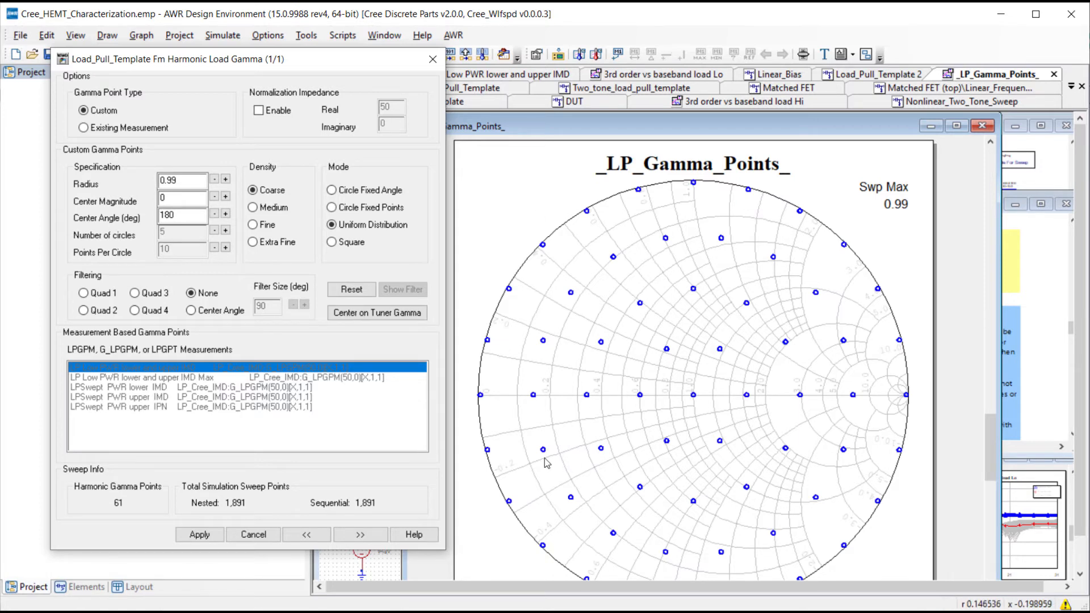
Accept Custom, radius 0.99, coarse uniform gamma points and advance to the setup summary.
click(360, 535)
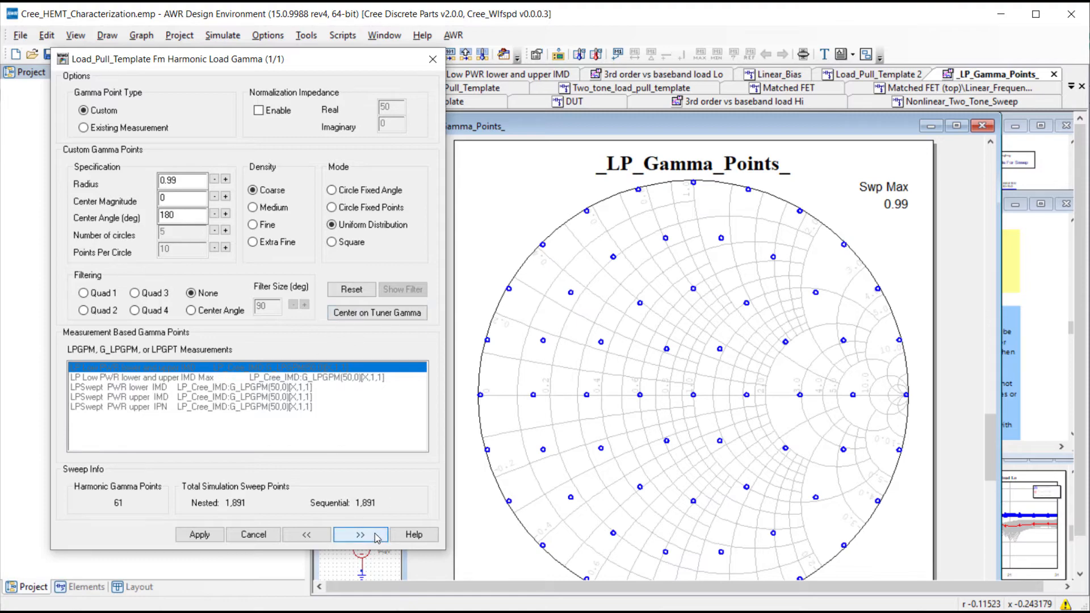
click(360, 535)
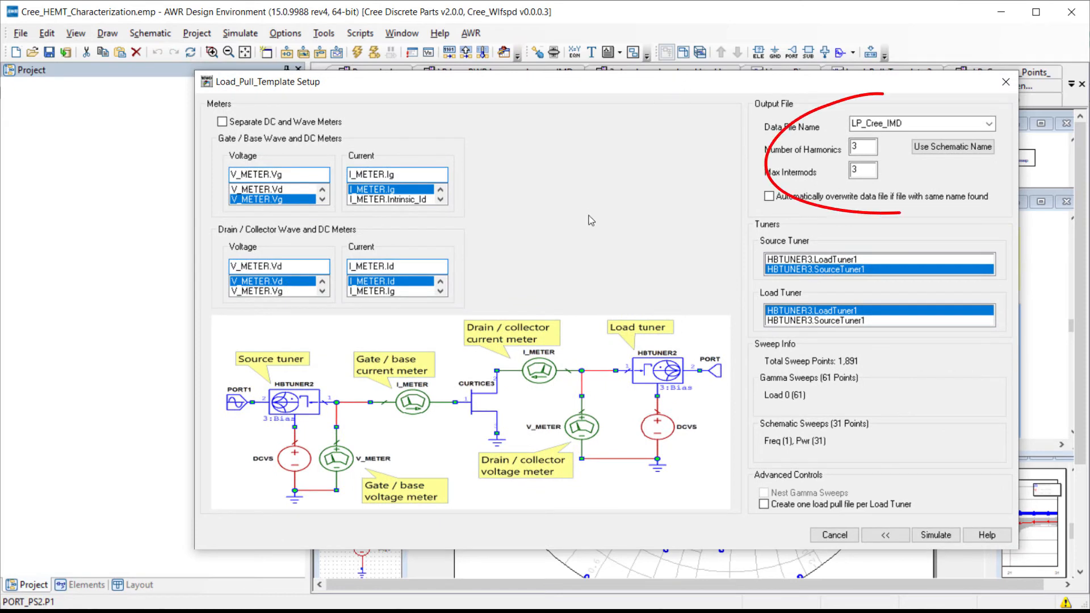
Cancel the Load_Pull_Template setup and open the LP_Cree_IMD data file.
click(988, 124)
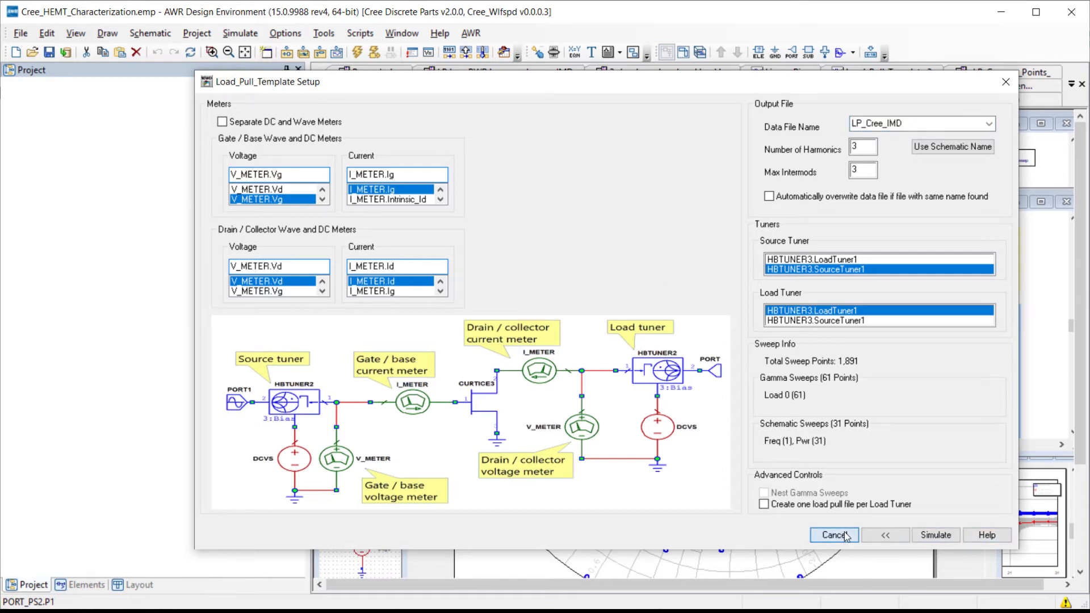
click(832, 535)
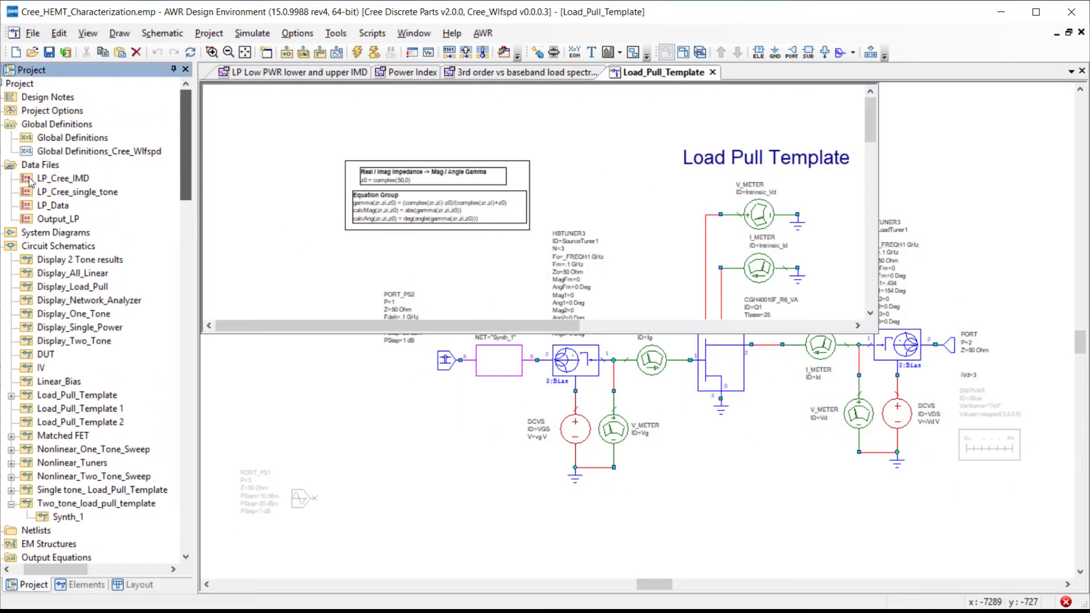
double_click(62, 178)
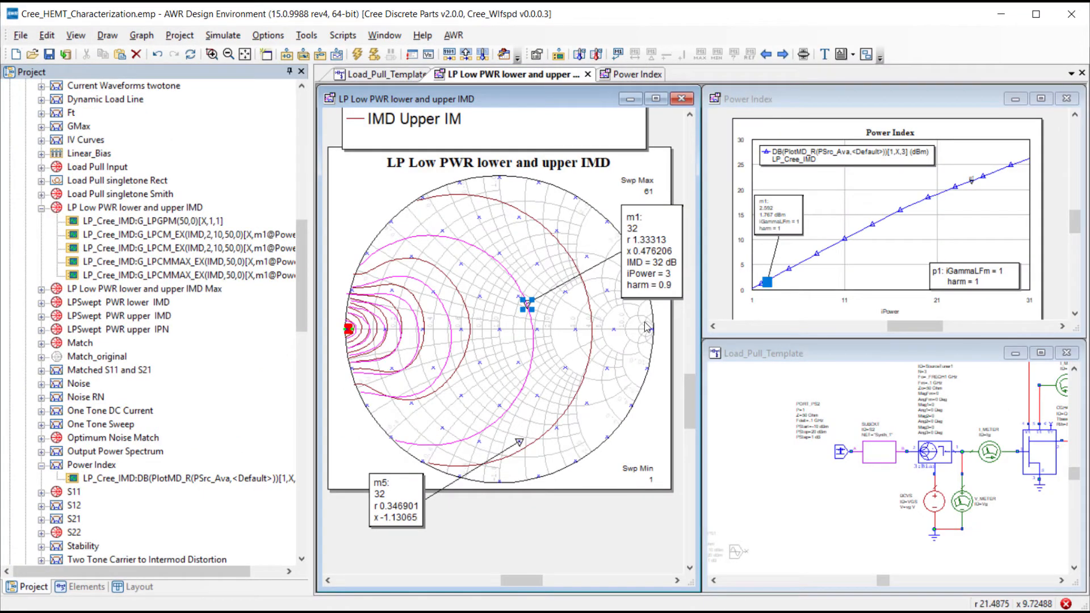
mouse_move(664, 293)
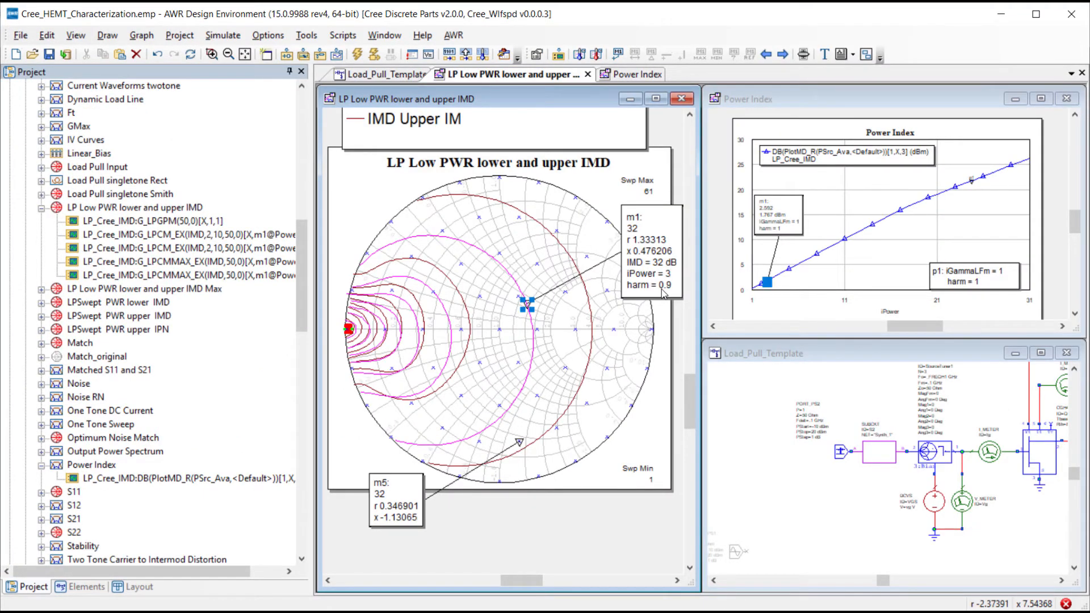
mouse_move(660, 292)
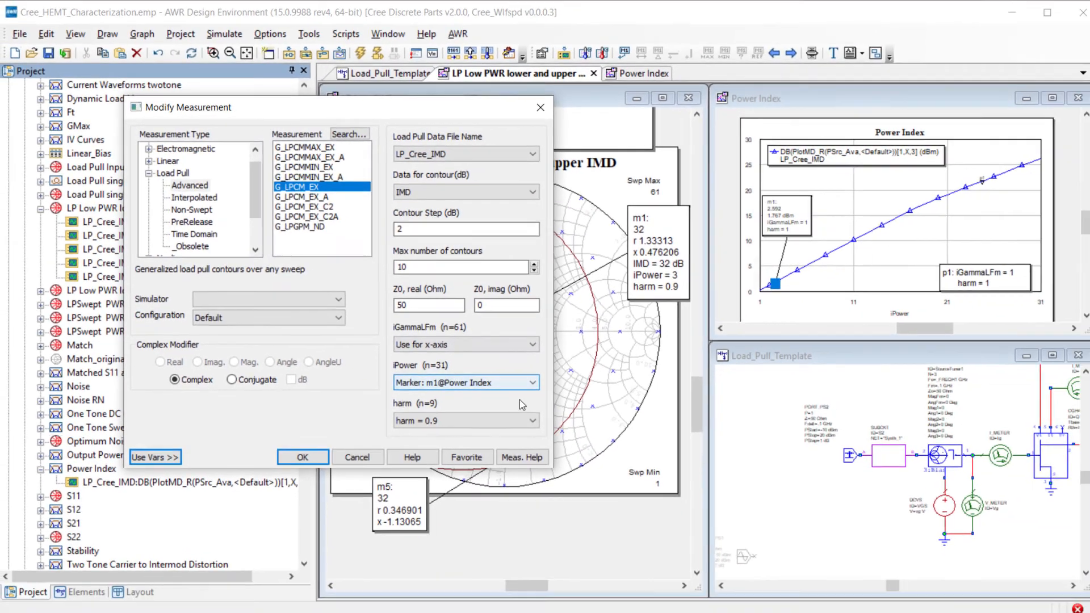
Show the harm sweep's marker and harmonic choices while keeping harm at 0.9.
click(530, 418)
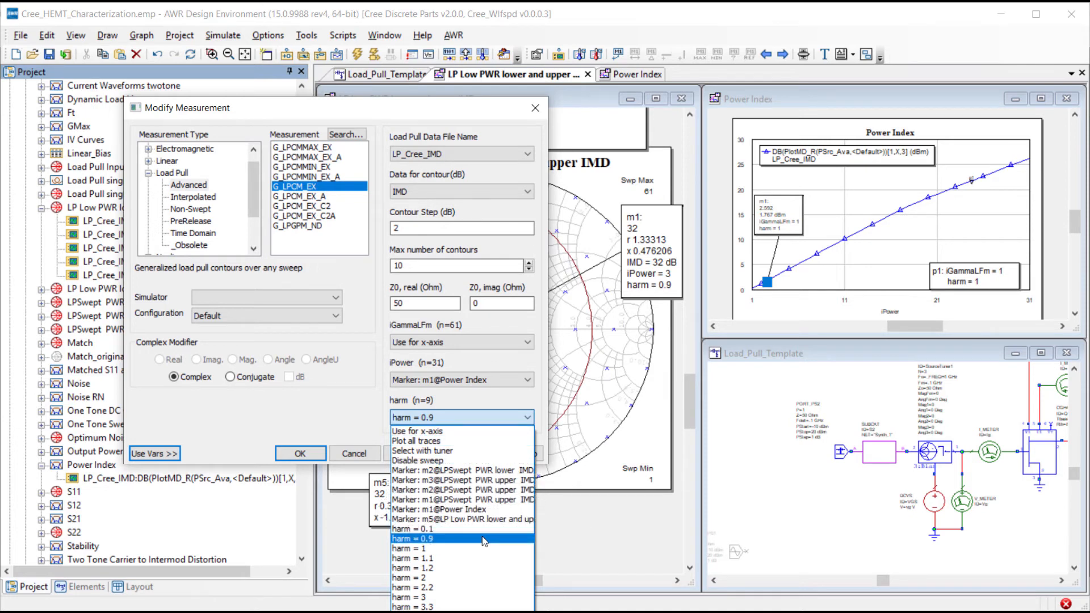
mouse_move(473, 558)
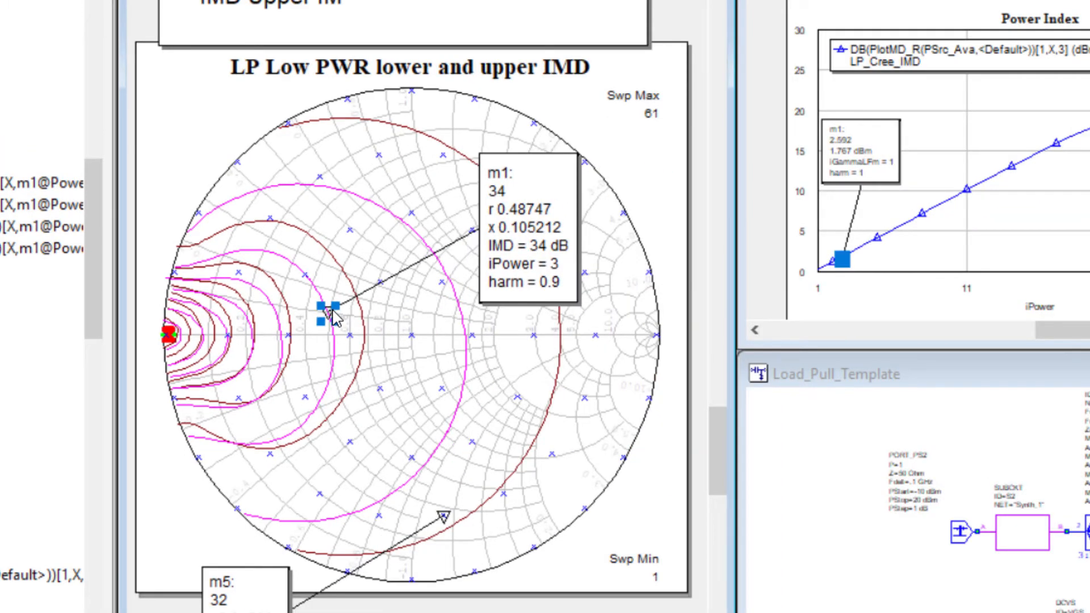
Drag marker m1 left through the 36 and 38 dB contours to 40 dB IMD.
drag(326, 310, 284, 324)
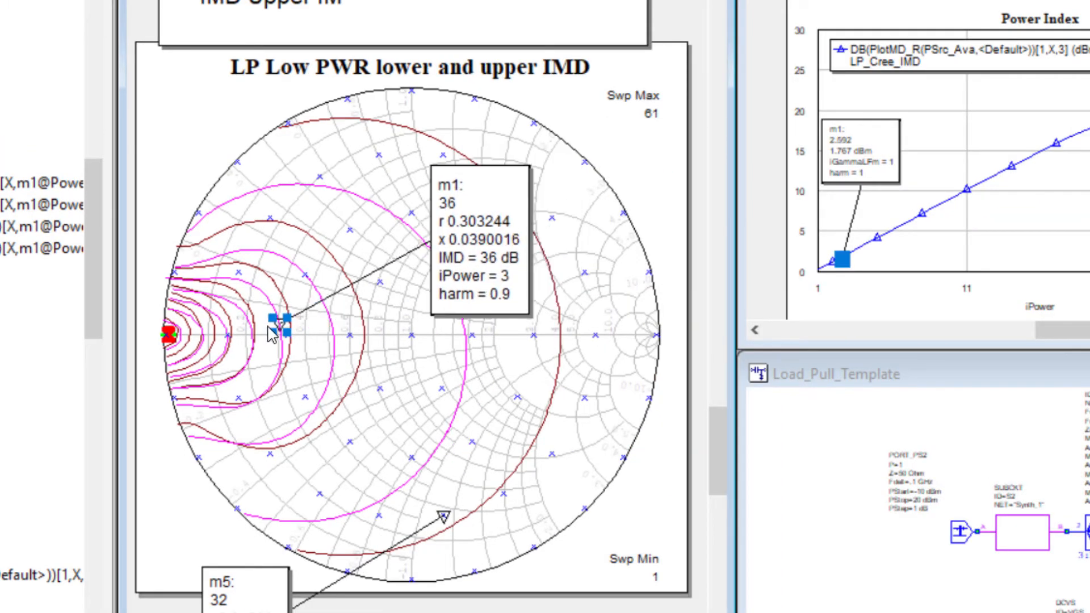
drag(285, 327, 254, 315)
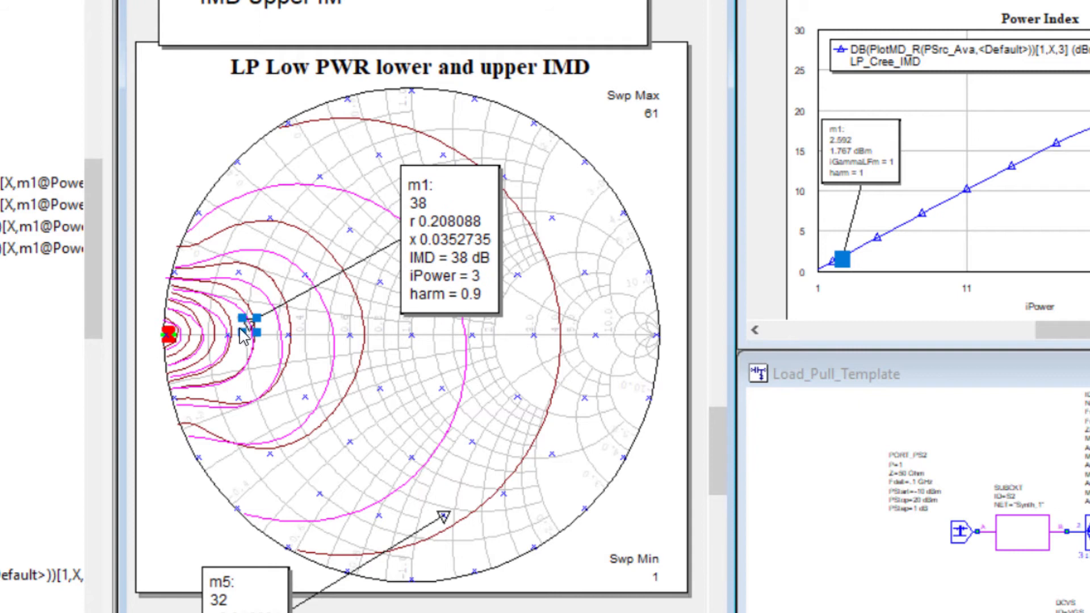
drag(254, 331, 229, 331)
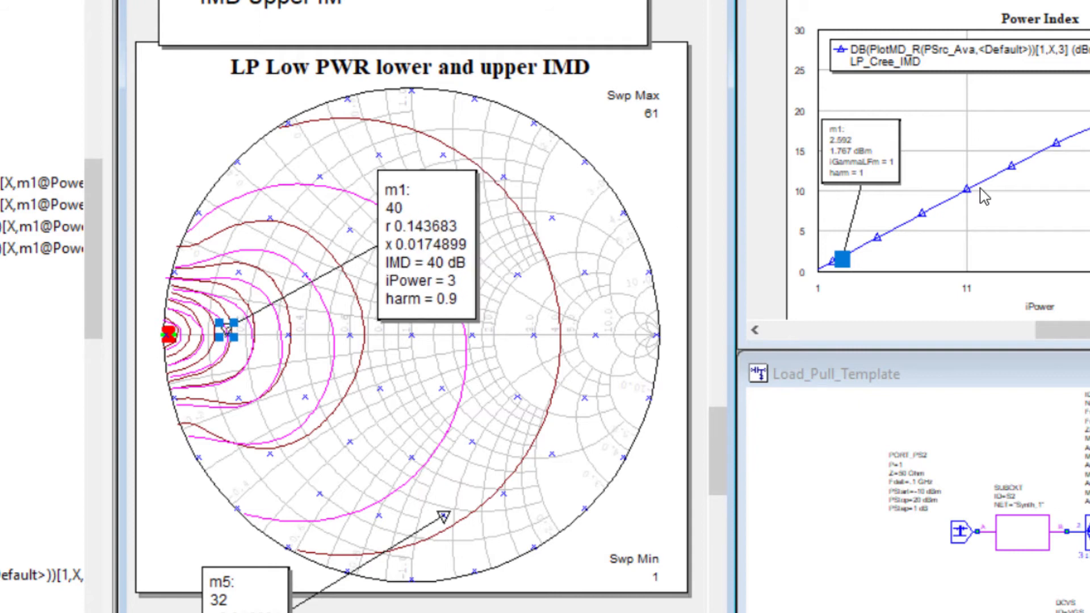
mouse_move(392, 306)
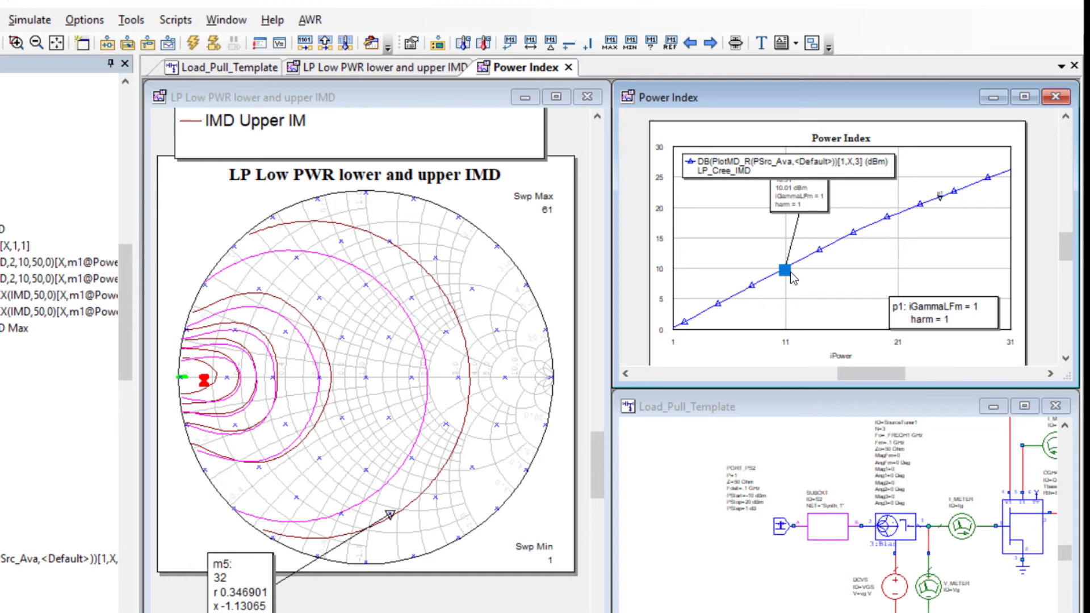
Drag the Power Index marker m1 along the trace to iPower 11.
drag(783, 269, 781, 285)
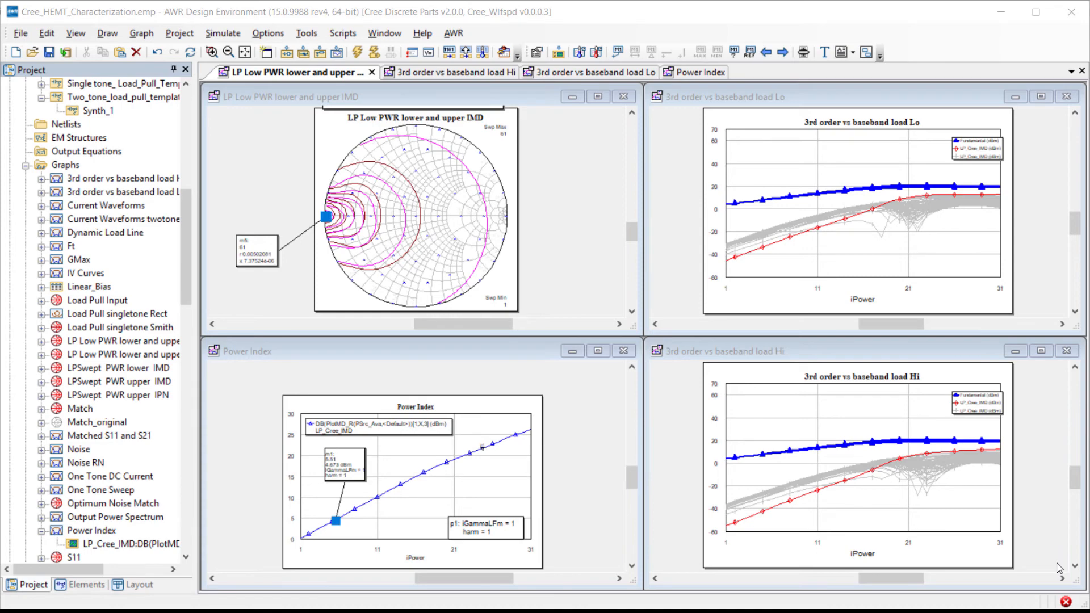
mouse_move(550, 322)
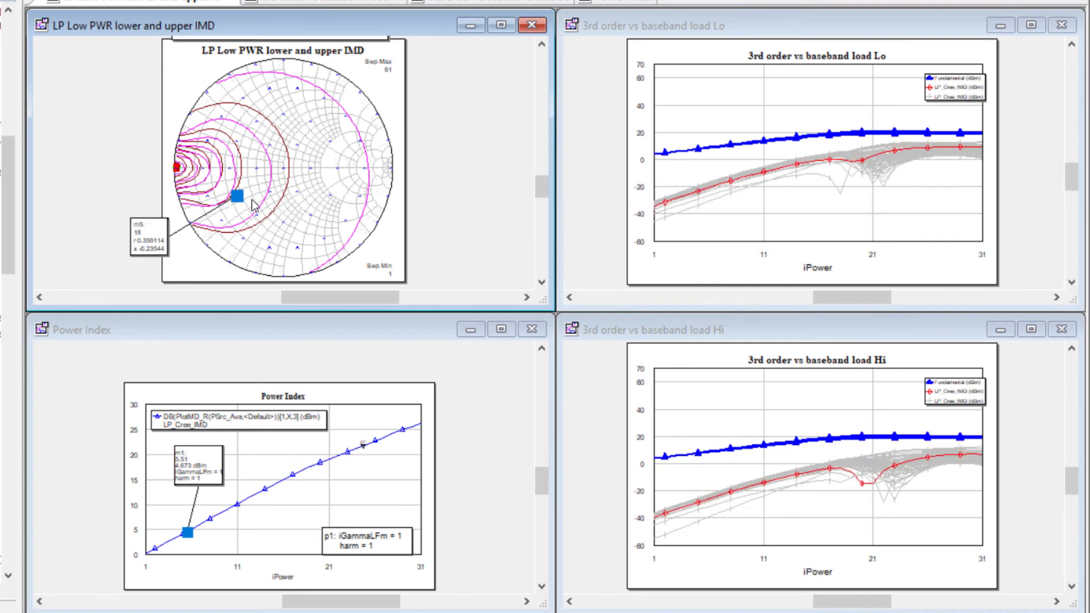
Drag marker m5 through several baseband load points, including the centre and lower contour minimum.
drag(236, 193, 329, 143)
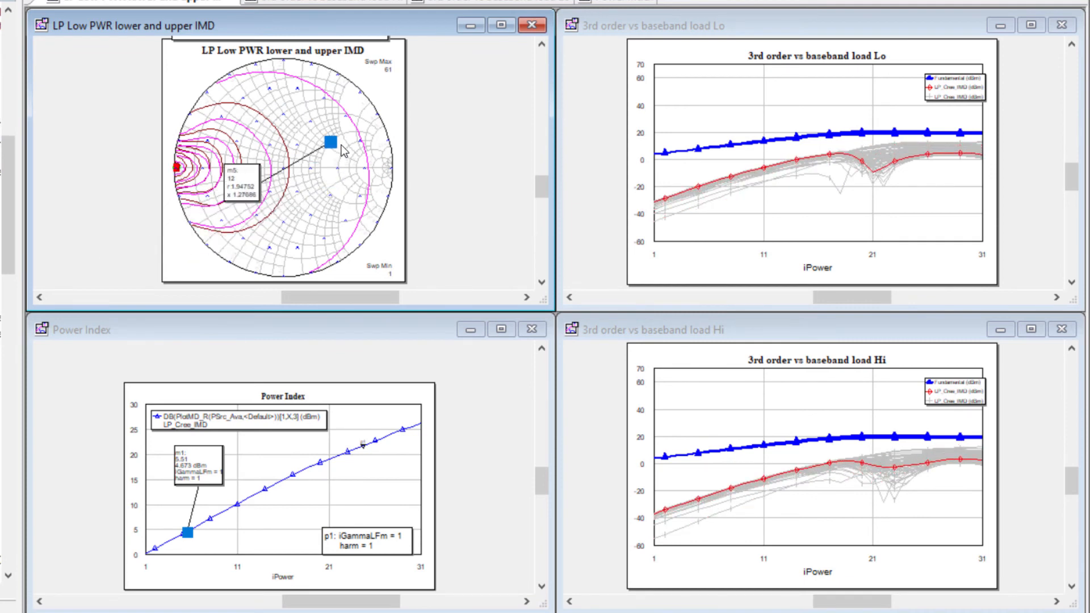
drag(330, 142, 285, 170)
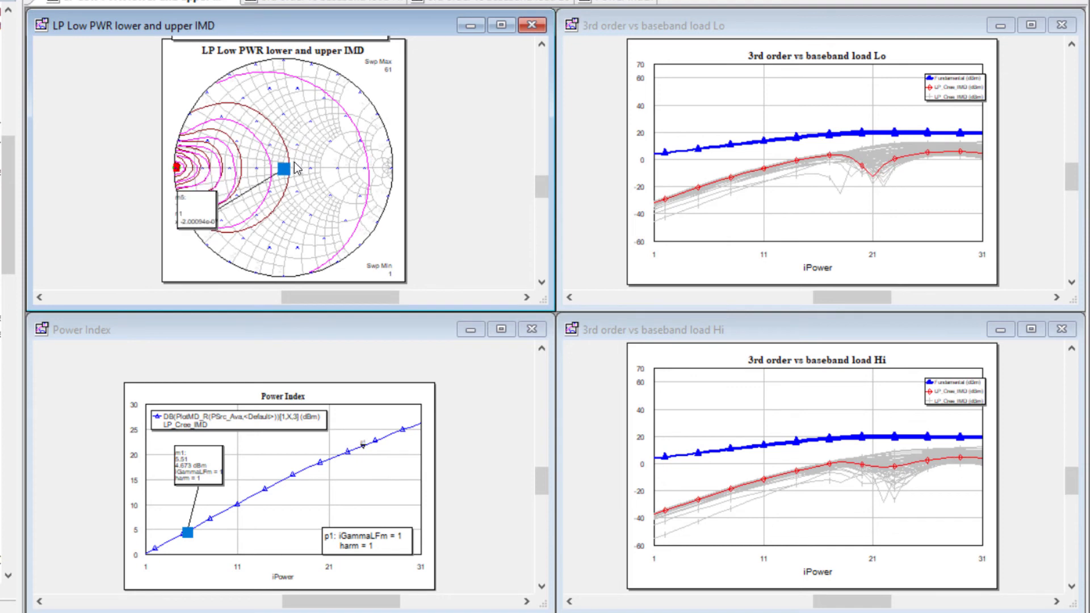
drag(284, 170, 255, 168)
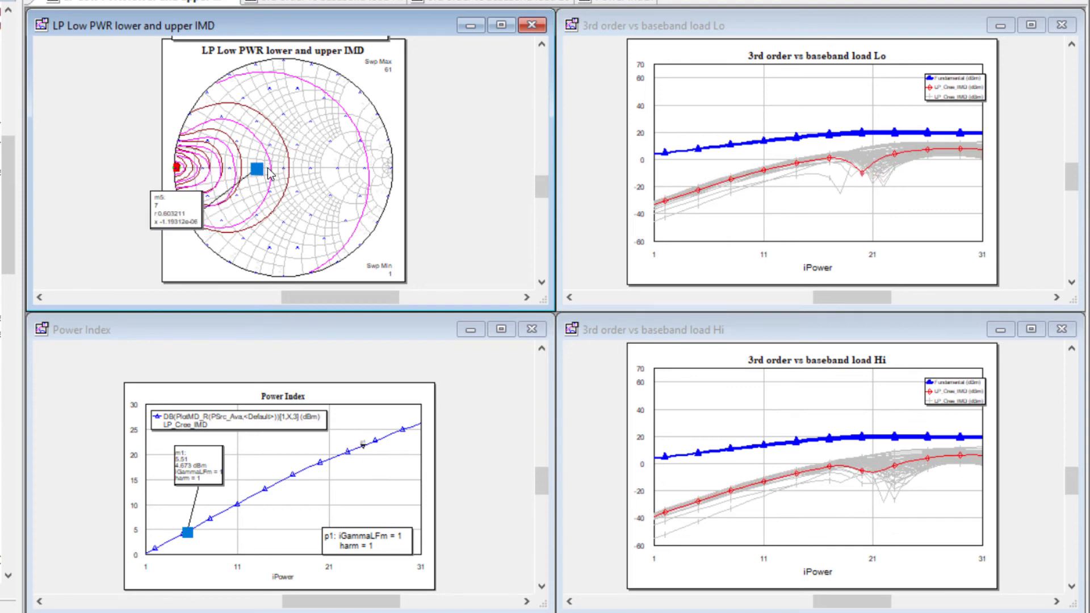
drag(256, 170, 174, 169)
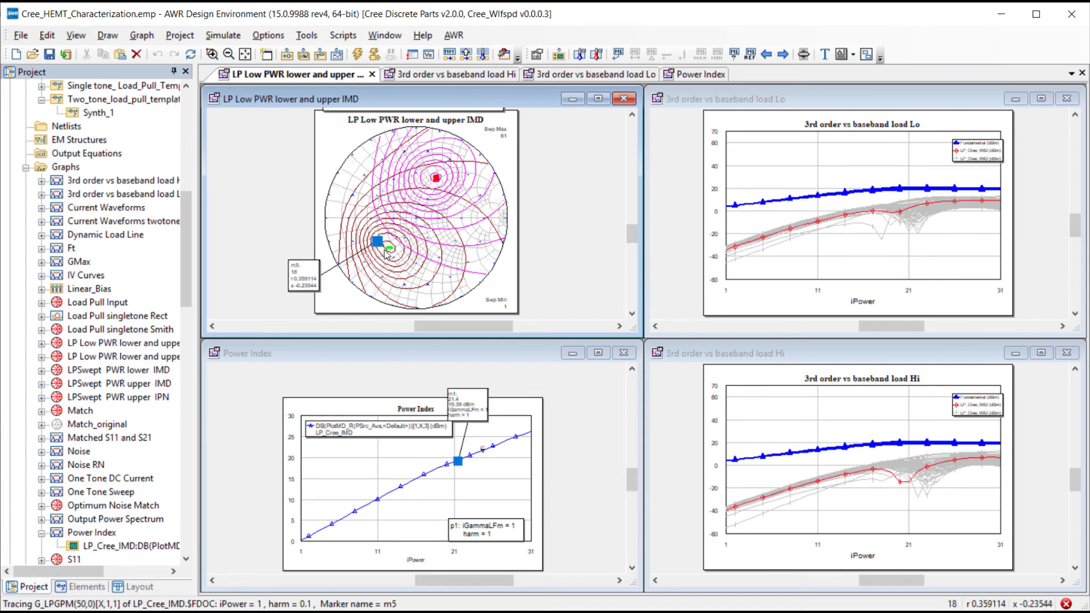
drag(377, 242, 391, 251)
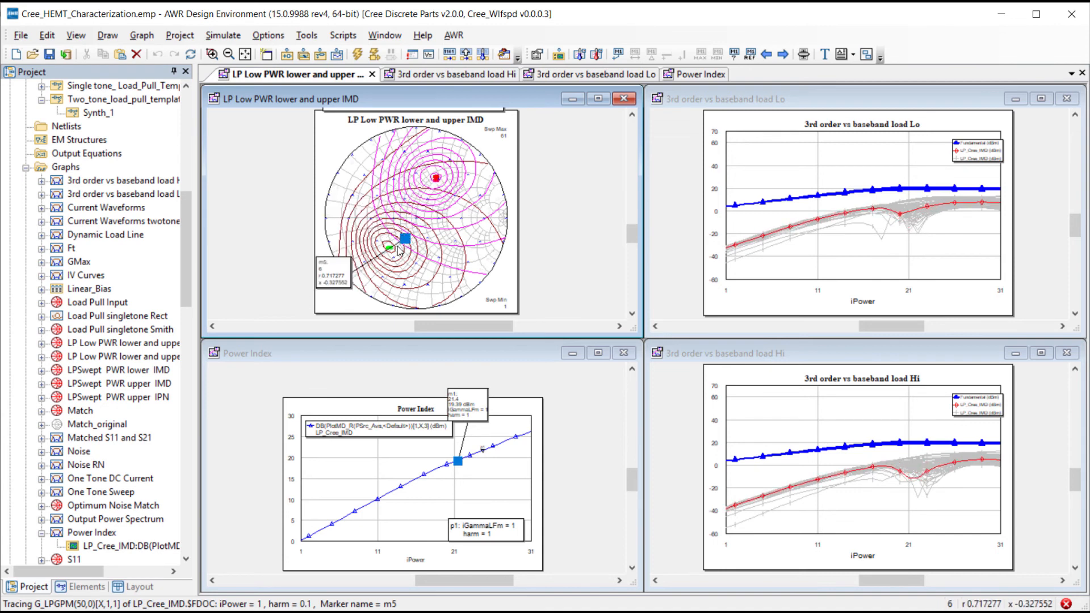
drag(404, 239, 388, 261)
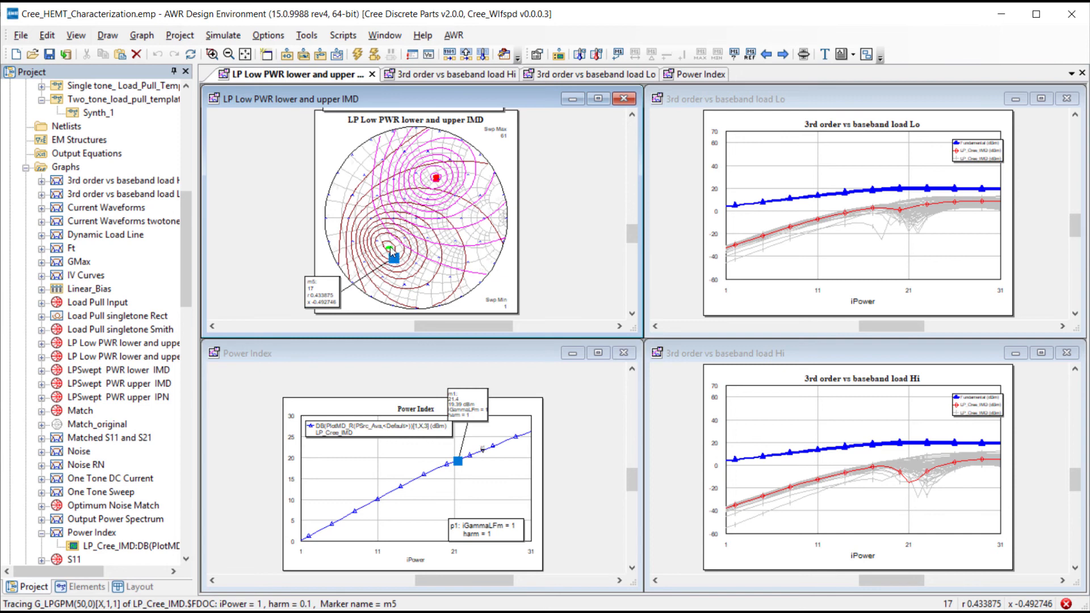
drag(390, 251, 437, 180)
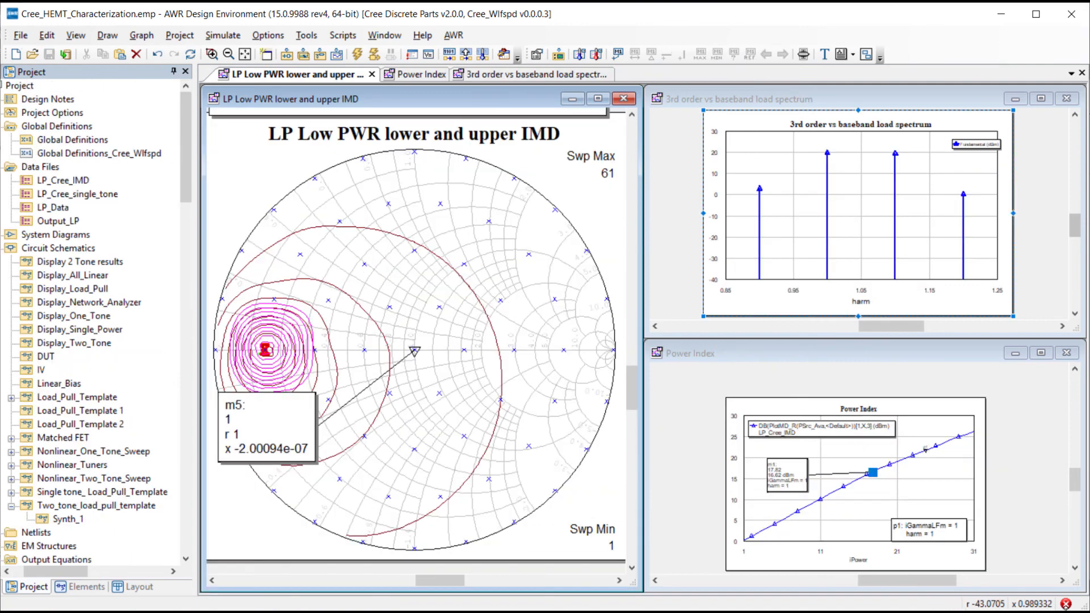
Focus the spectrum graph, shift m5 left along the real axis, and raise Power Index m1.
click(873, 476)
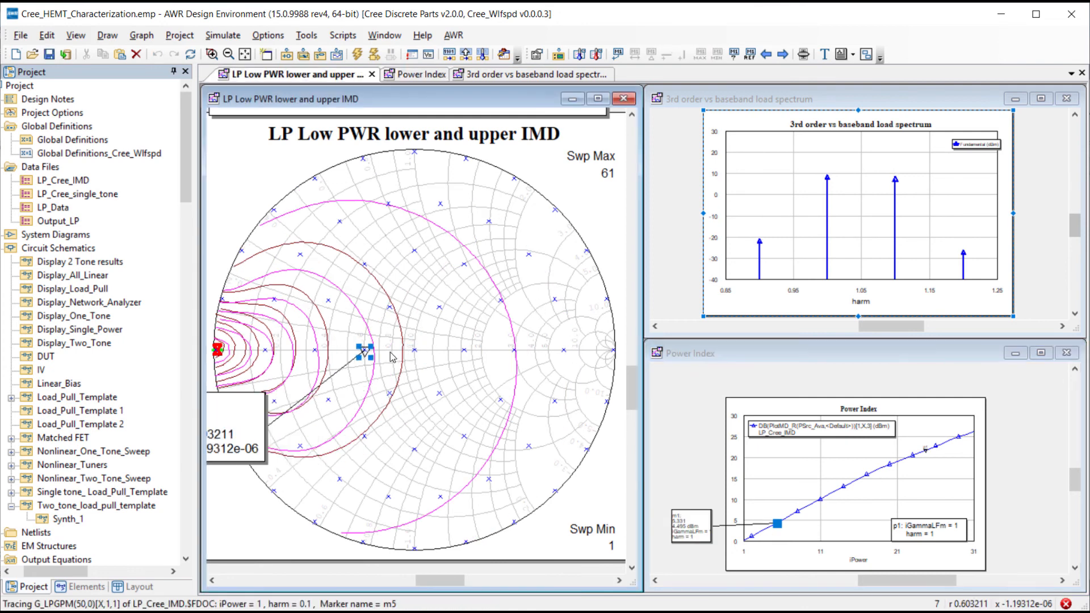
drag(365, 352, 314, 353)
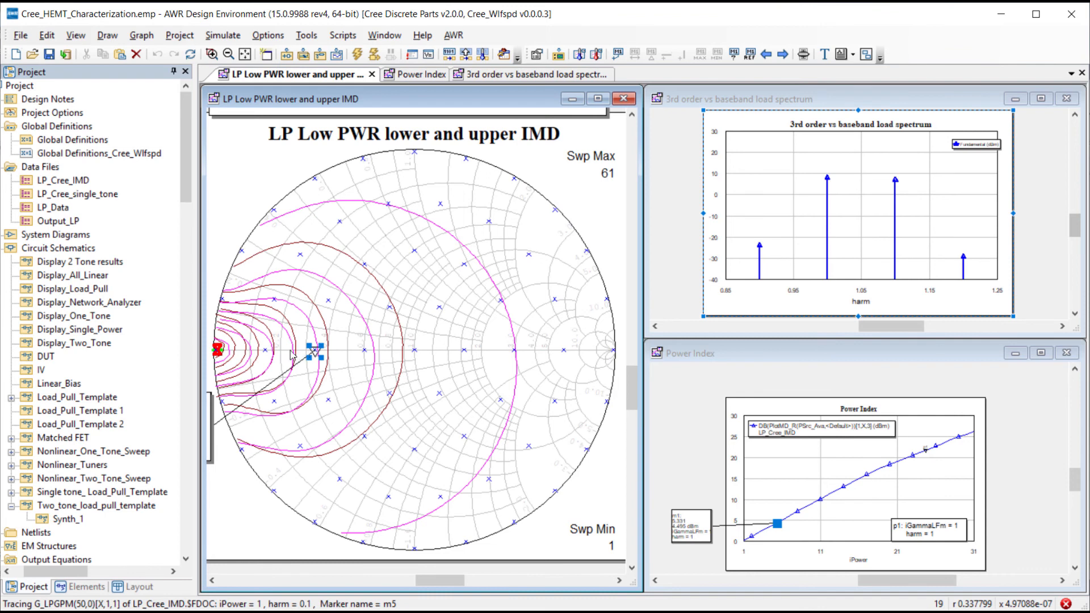
drag(313, 351, 216, 351)
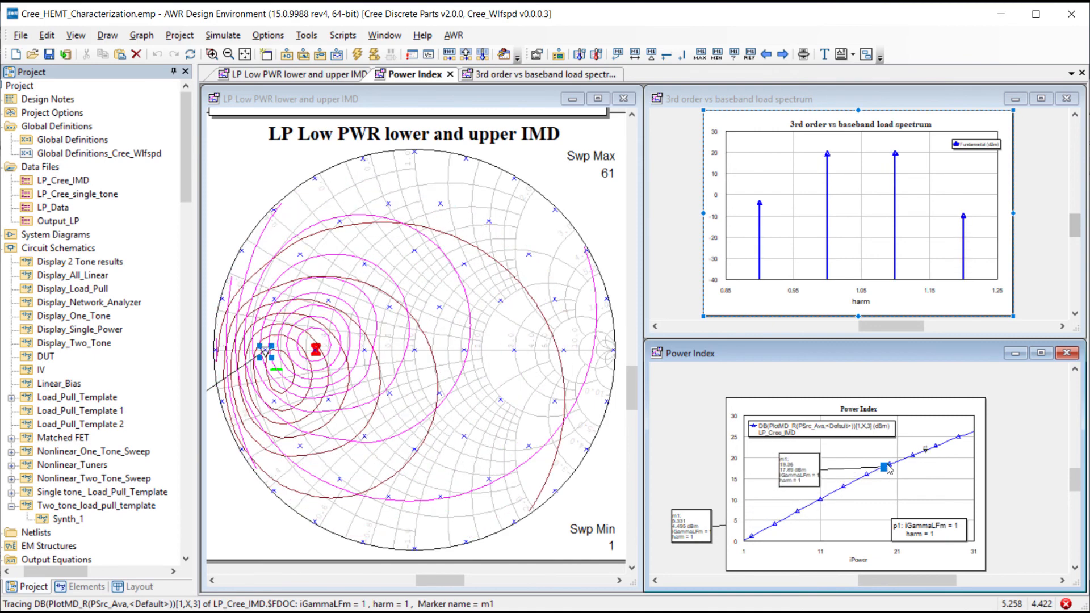
drag(882, 467, 898, 461)
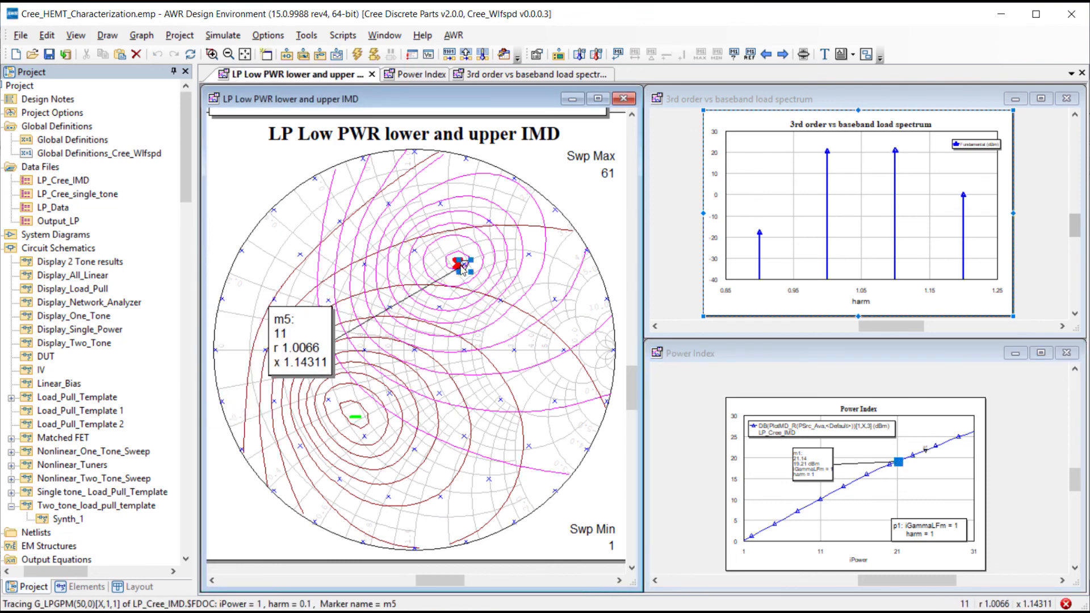
Move marker m5 through the centre, lower-left and upper-right onto the high-resistance real axis.
drag(459, 264, 414, 351)
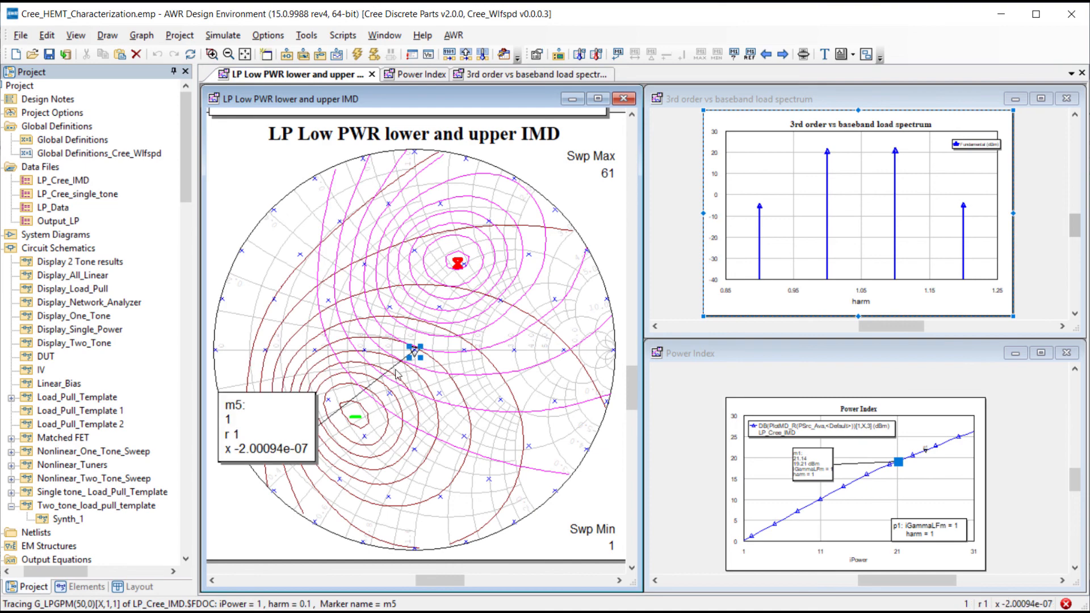
drag(414, 353, 330, 402)
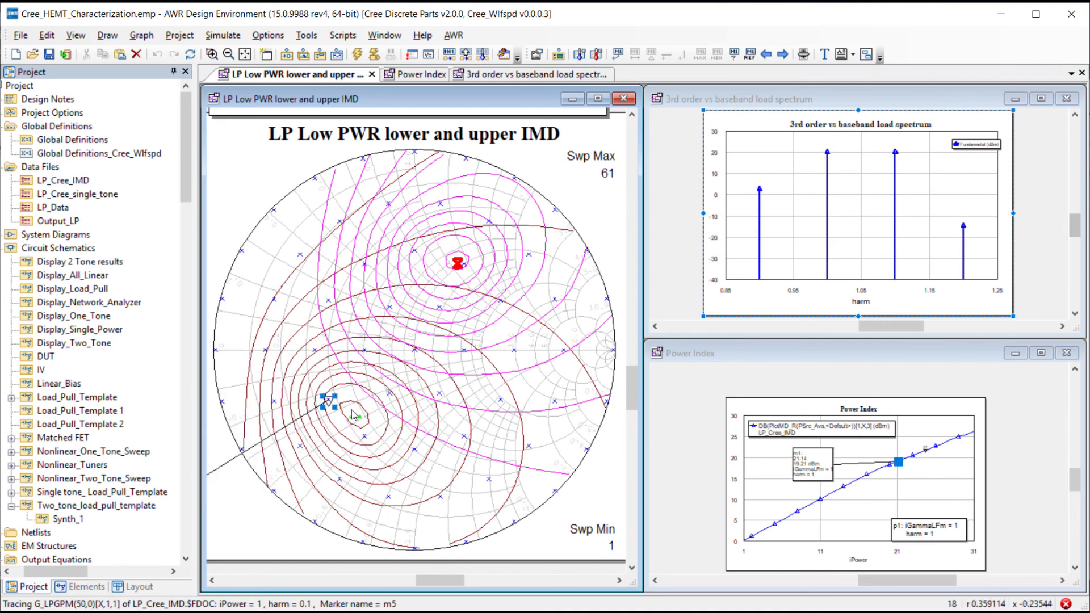
drag(328, 402, 459, 263)
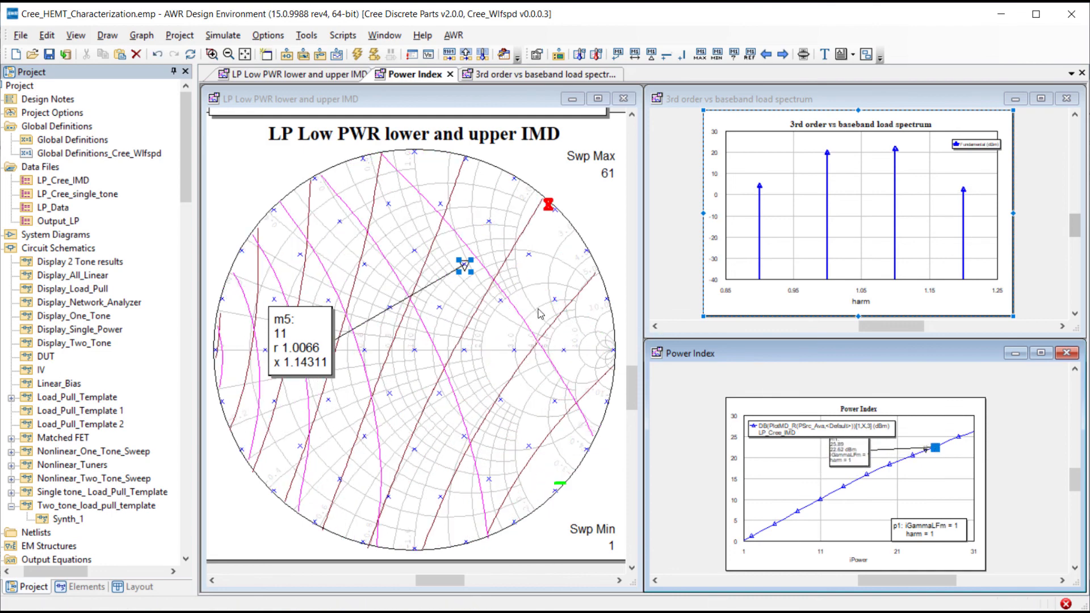
drag(462, 265, 528, 254)
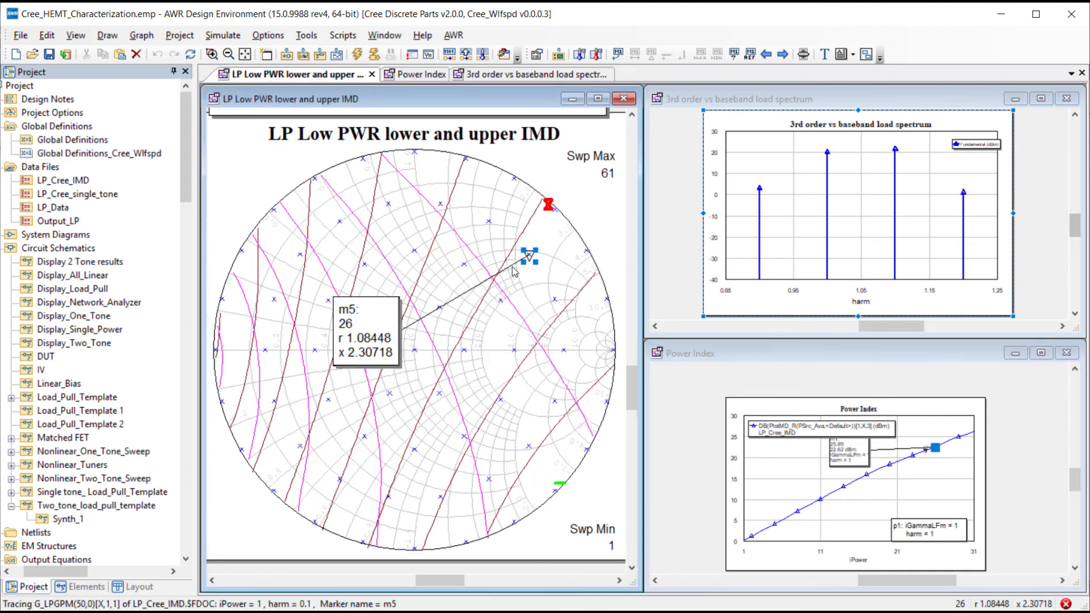
drag(528, 255, 566, 353)
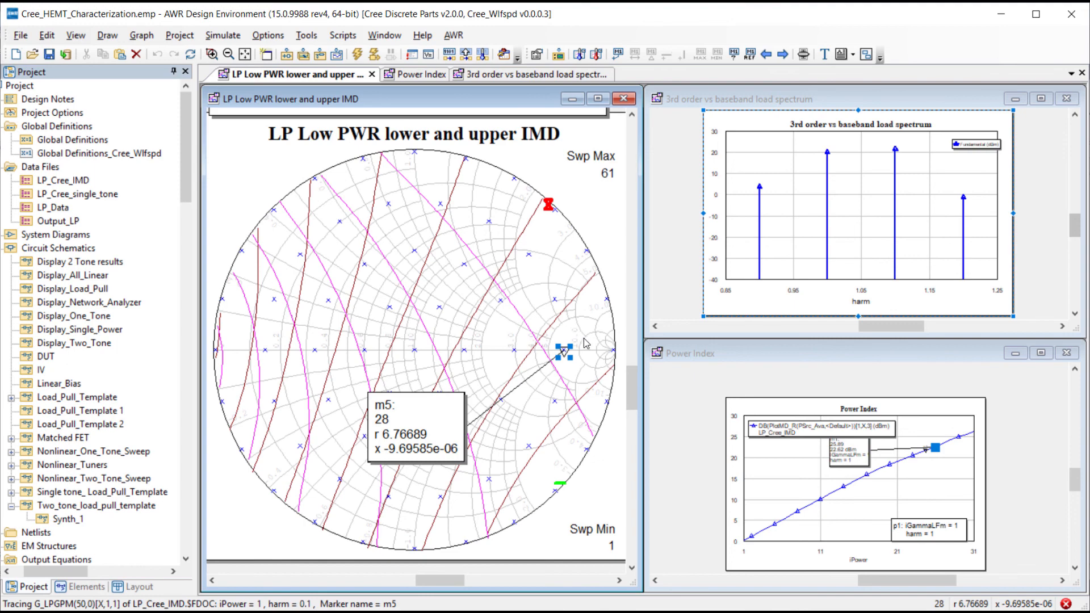